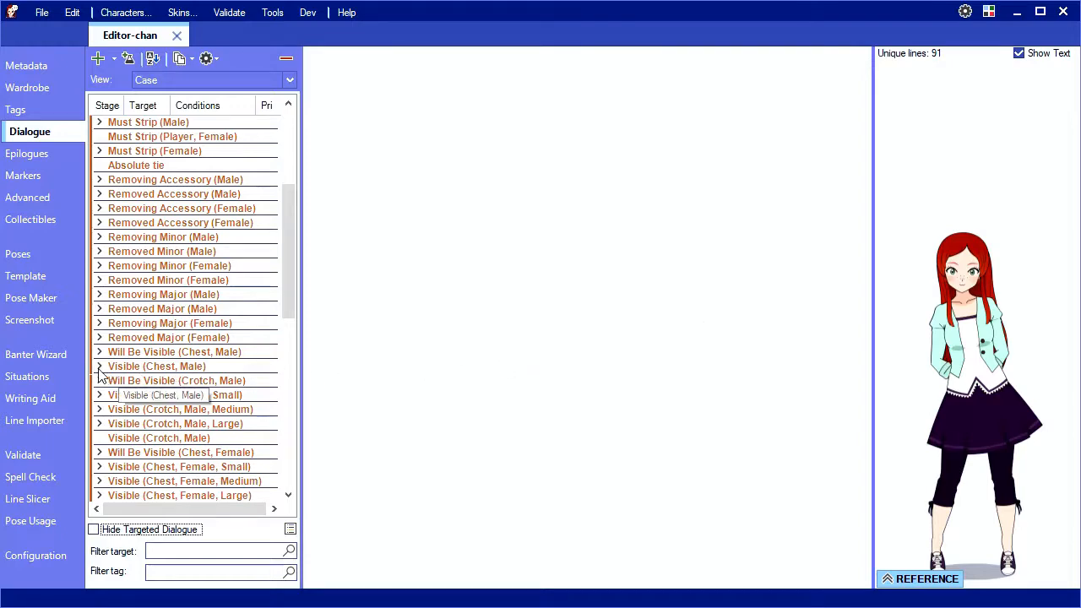
Add a Visible (Chest, Male) case with happy line "Nice abs, ~name~."
click(155, 365)
text(Nice)
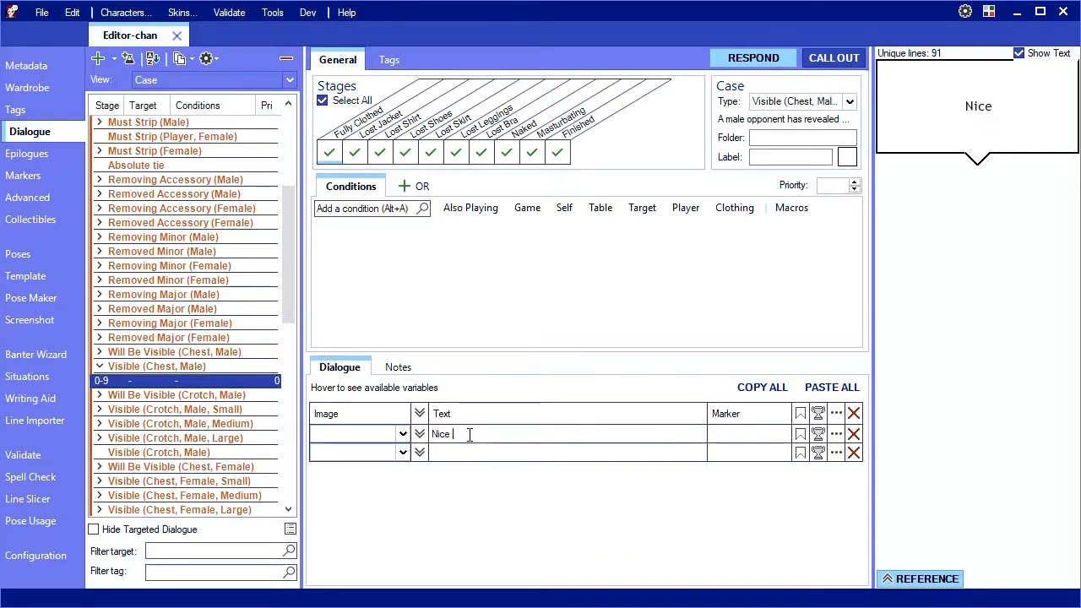
text(abs, ~name~.)
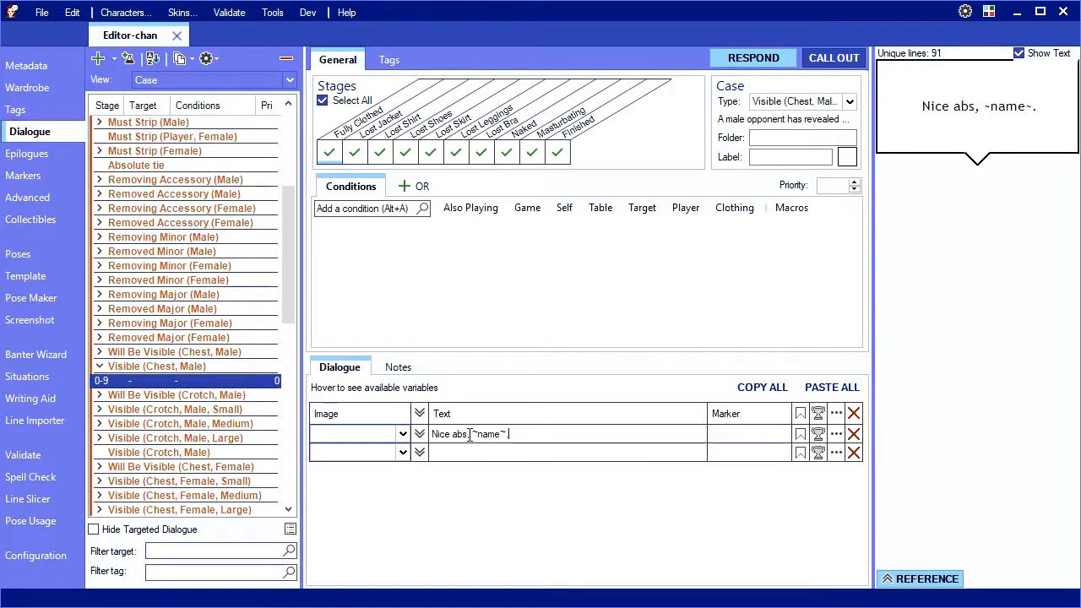
click(402, 432)
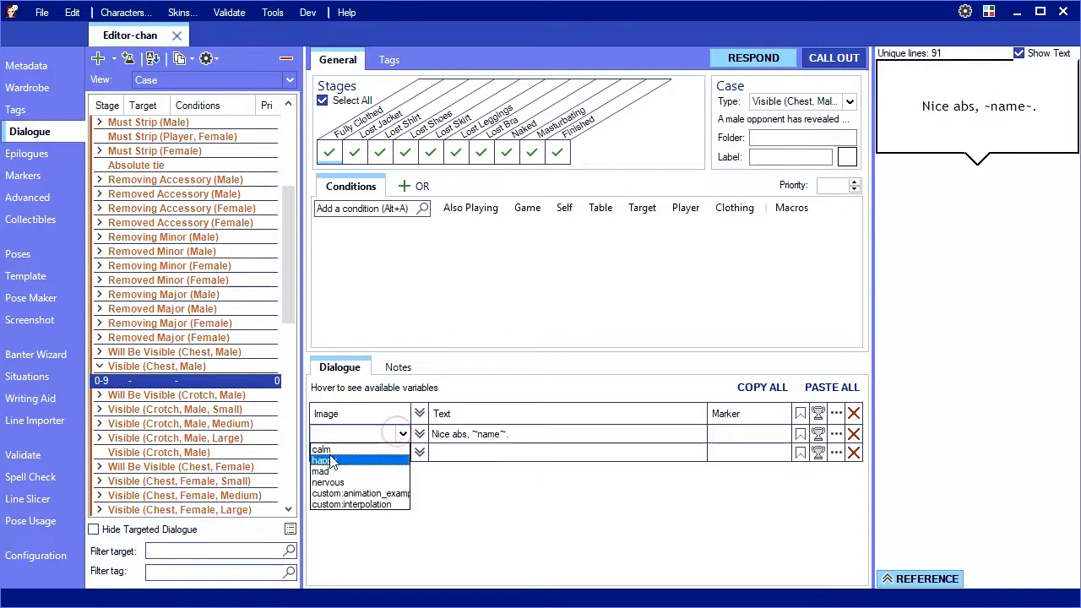
click(326, 459)
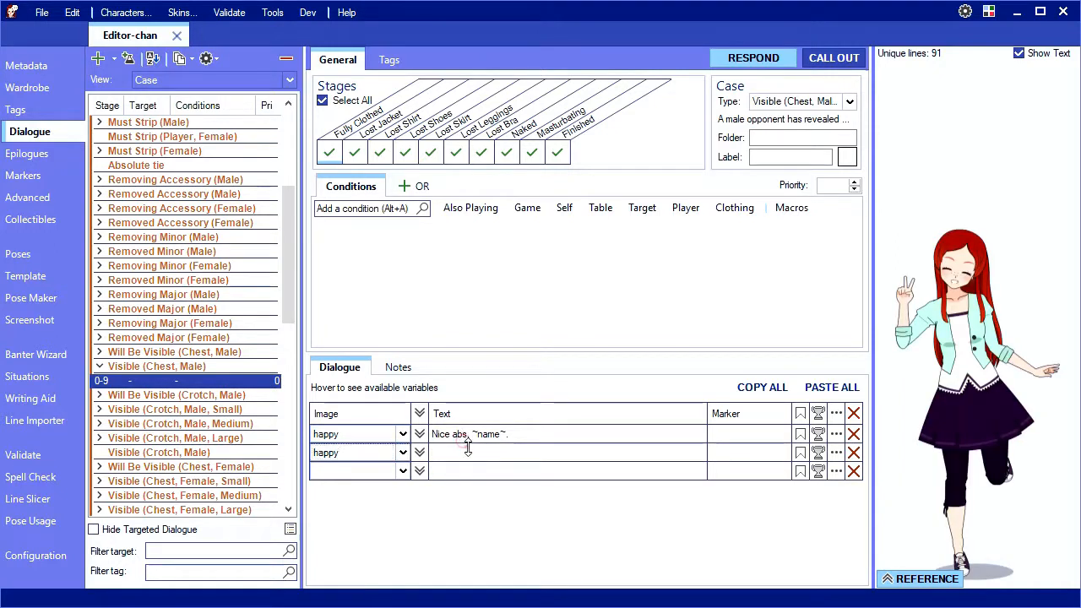
Add a second line "Thanks for taking off your ~clothing~, ~name~."
text(Thanks for)
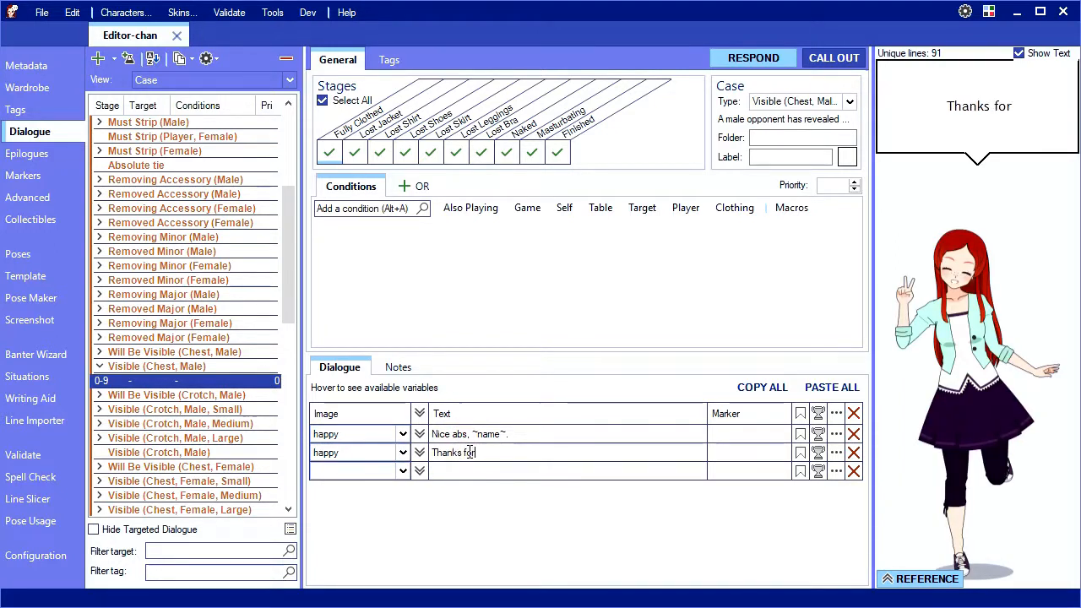
text(taking off your)
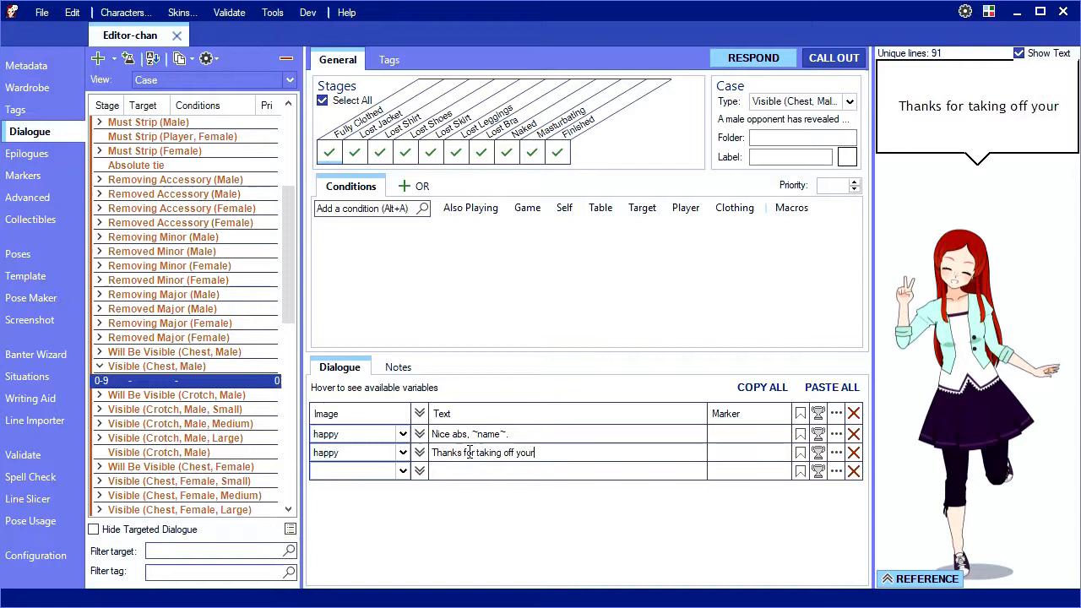
text(~clothing~, ~name~.)
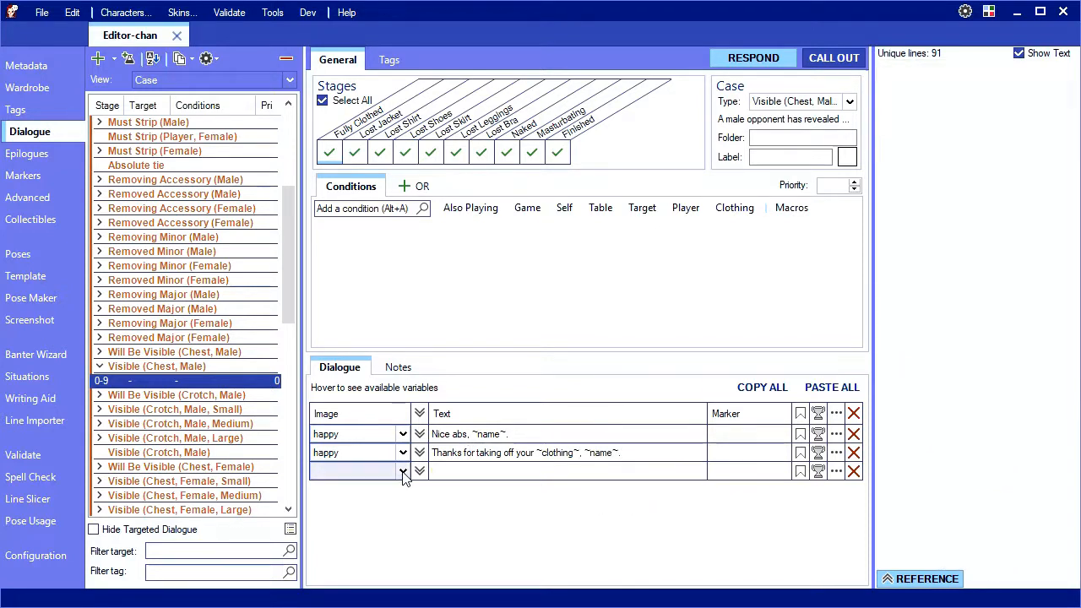
Start a third happy line "I knew that ~name~ was getting in the way."
click(402, 469)
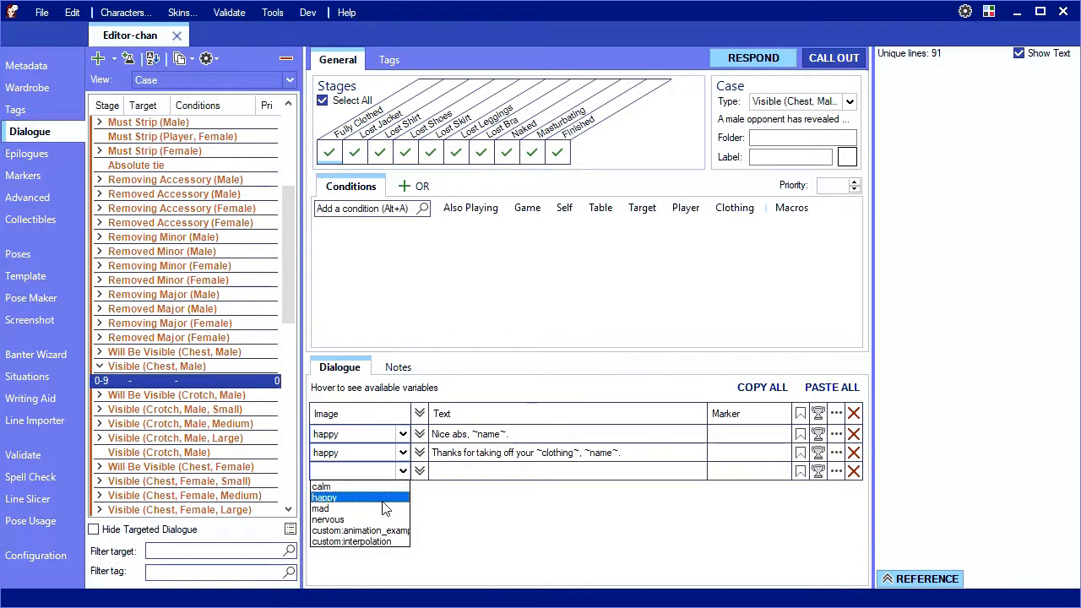
click(324, 497)
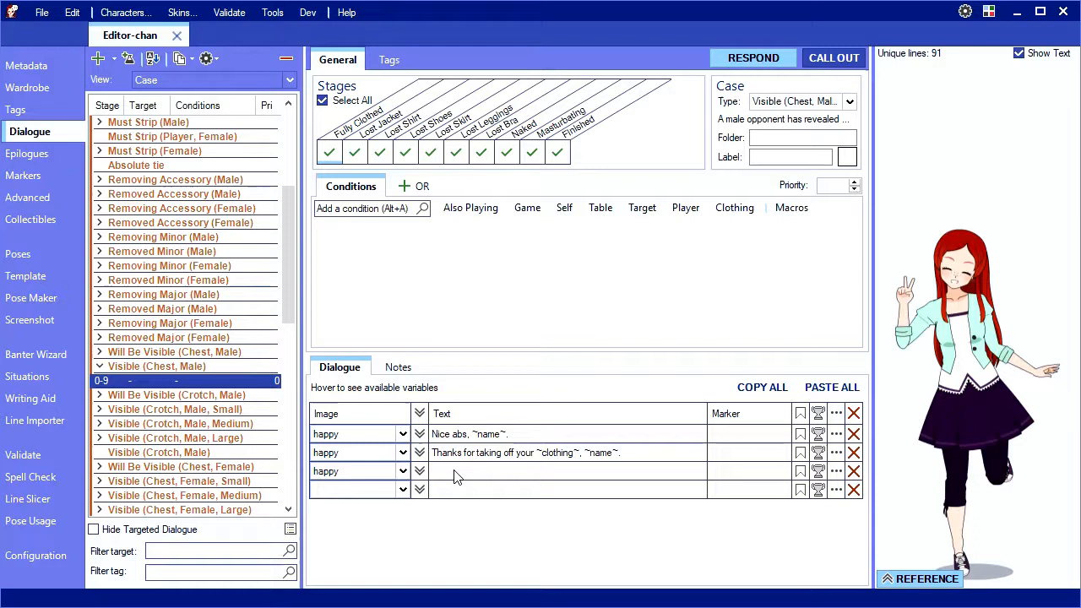
text(I knew that ~name~ was getting in the way.)
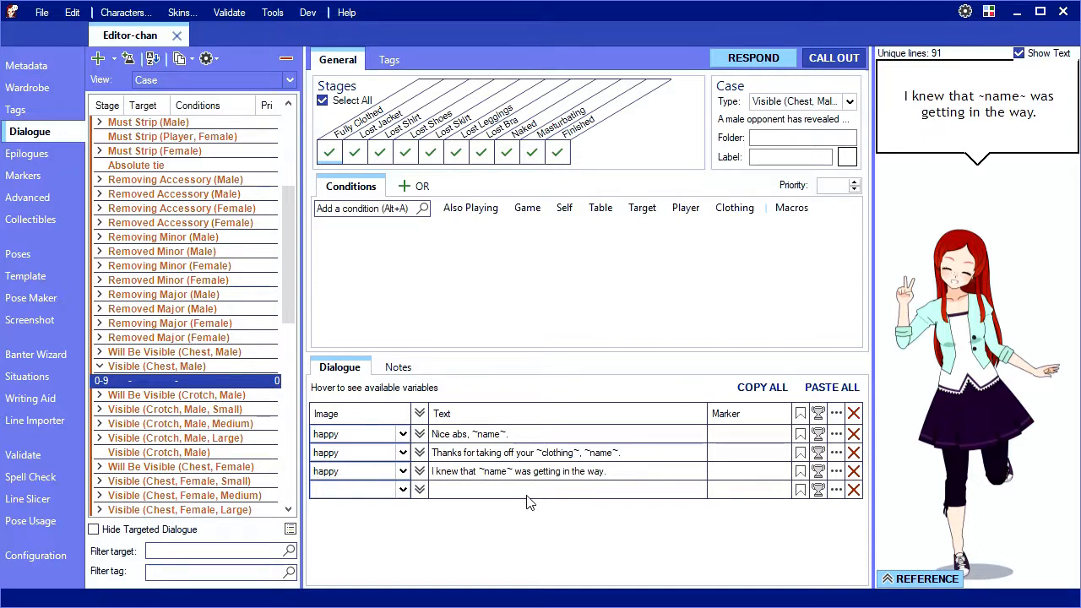
Rework it with ~clothing.ifPlural(those ~clothing~ were|that ~clothing~ was)~ from autocomplete
click(565, 471)
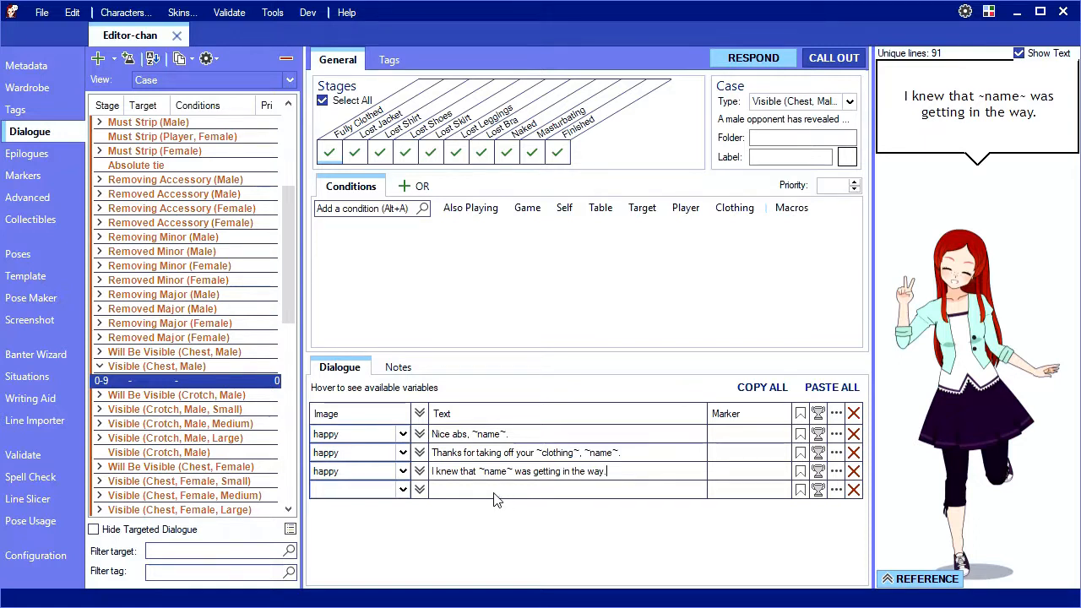
text(~clothing.)
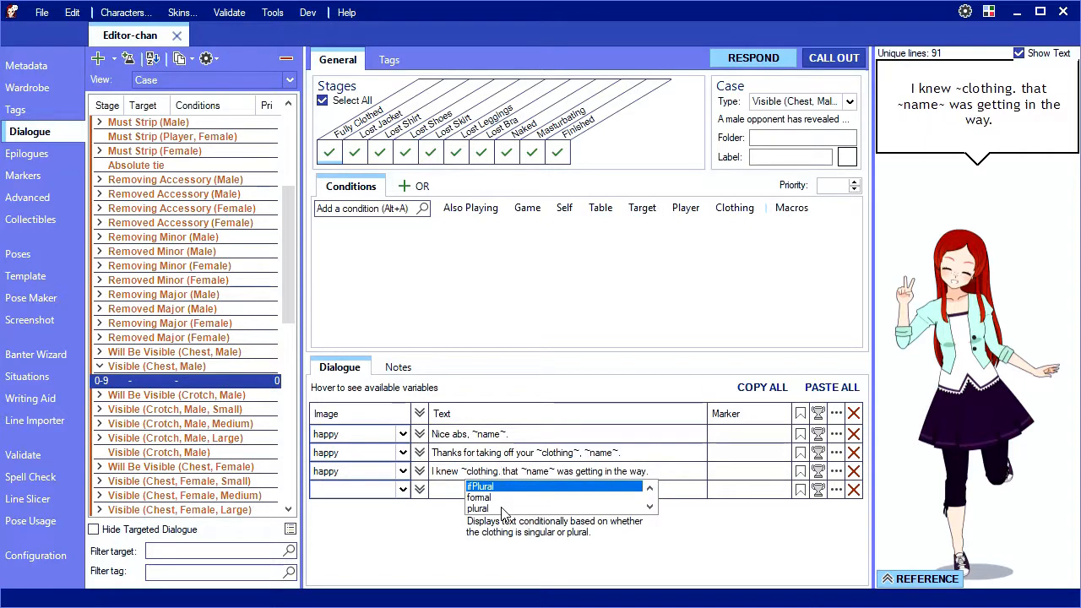
click(480, 486)
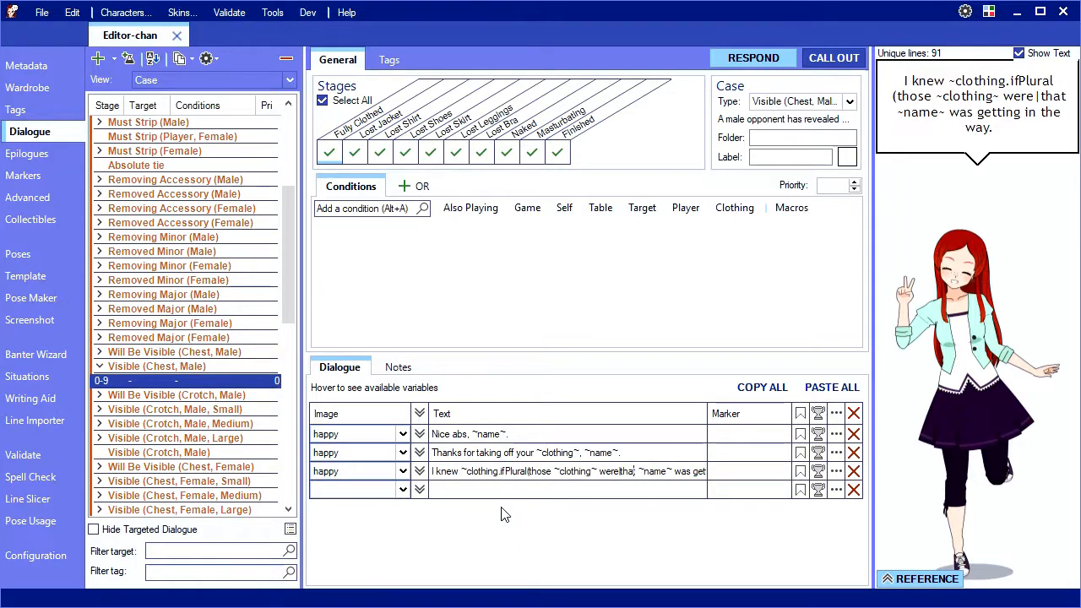
text(~co~)
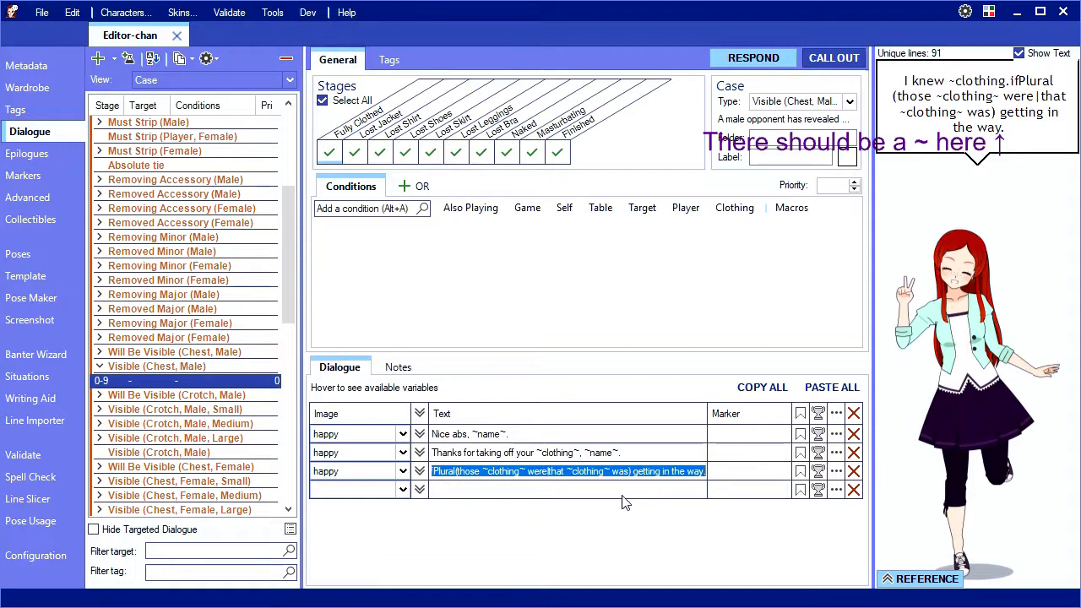
mouse_move(517, 500)
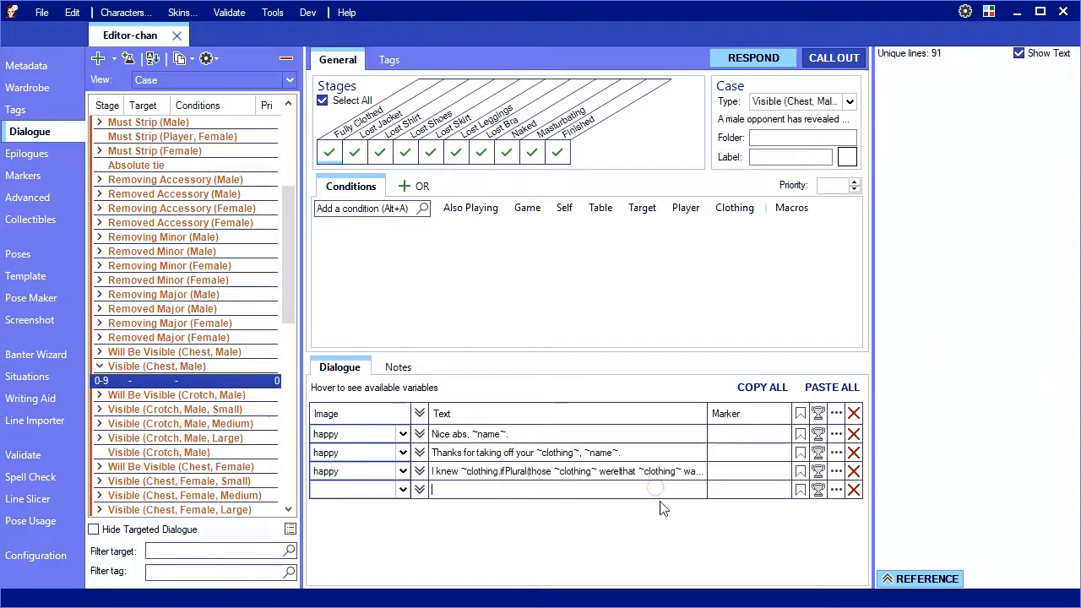
Add literal lines "I knew those pants were getting in the way." and "I knew that shirt was getting in the way." and close the case
text(I knew those pants were g)
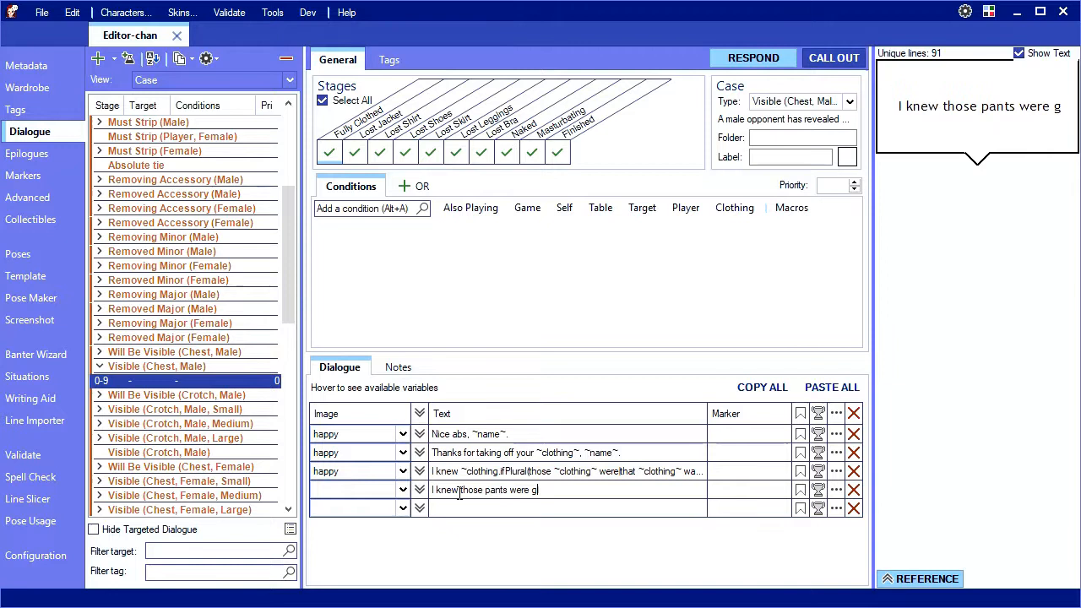
text(etting in the way.)
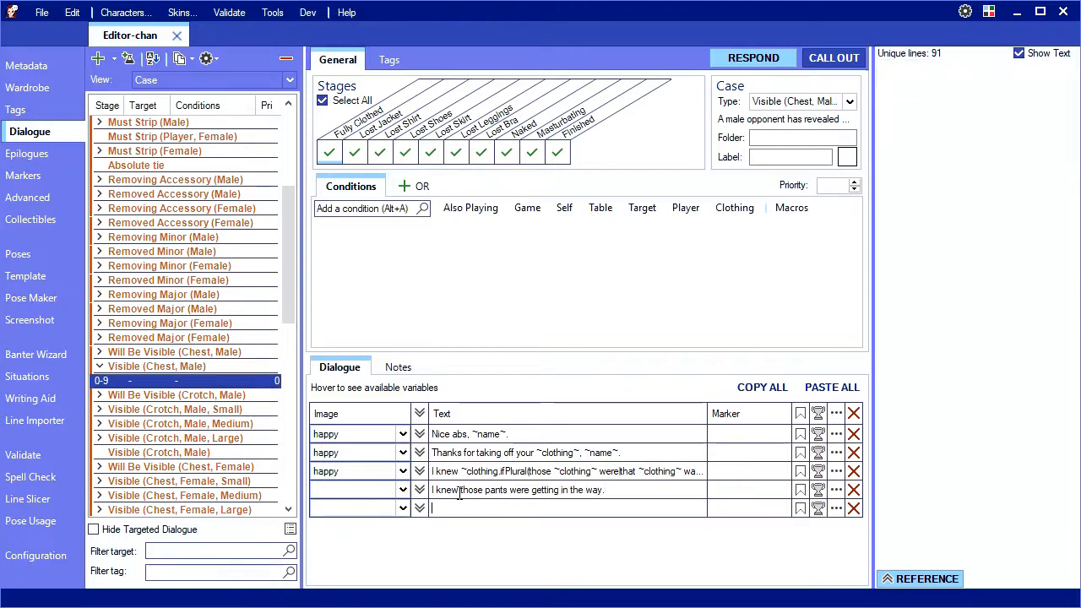
text(I knew that shirt was)
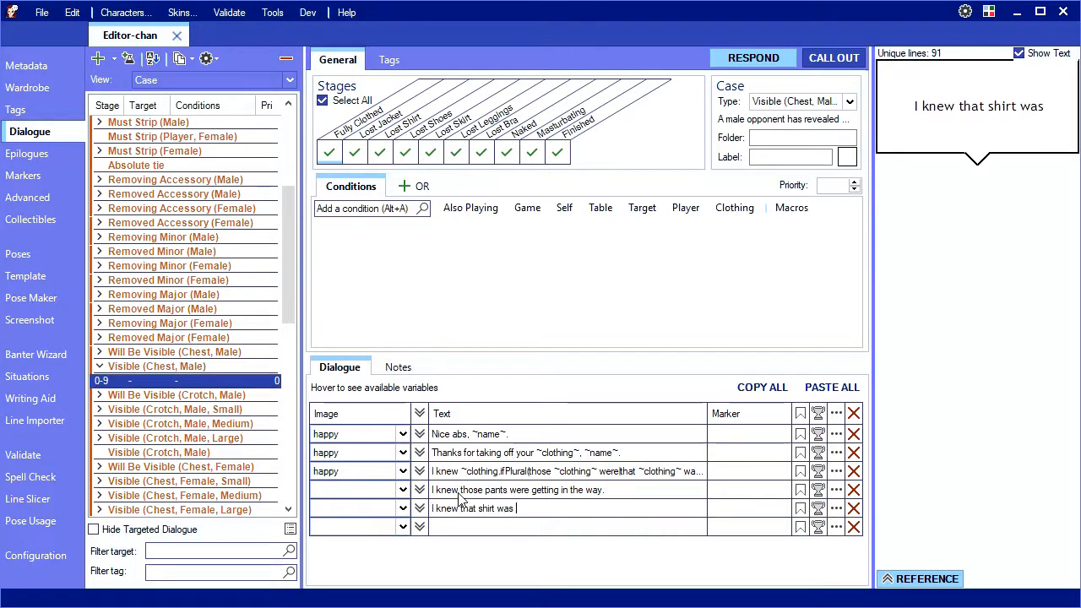
text(getting in the way.)
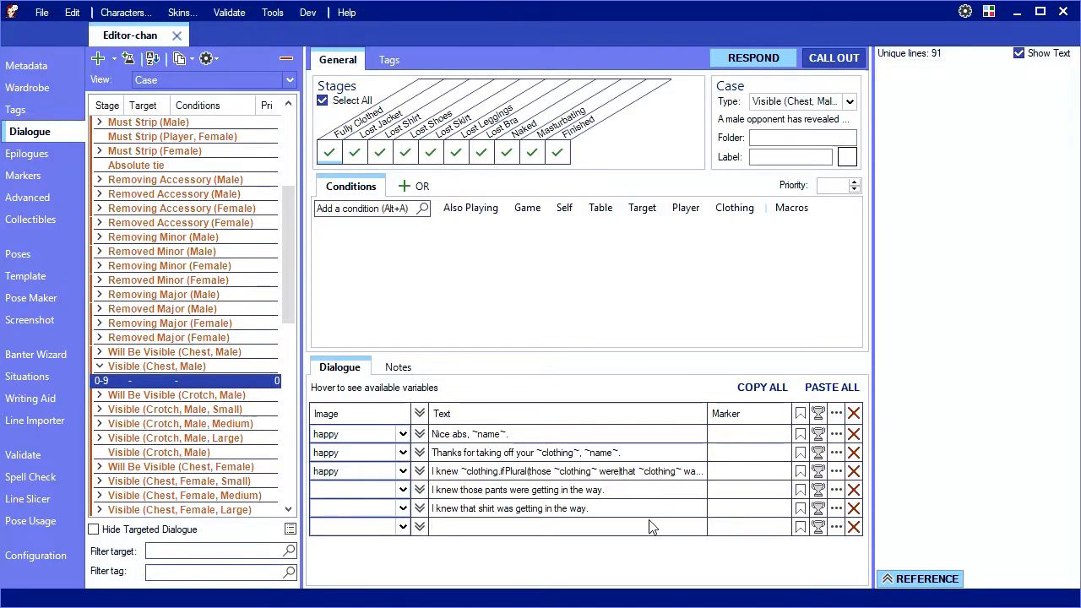
click(565, 527)
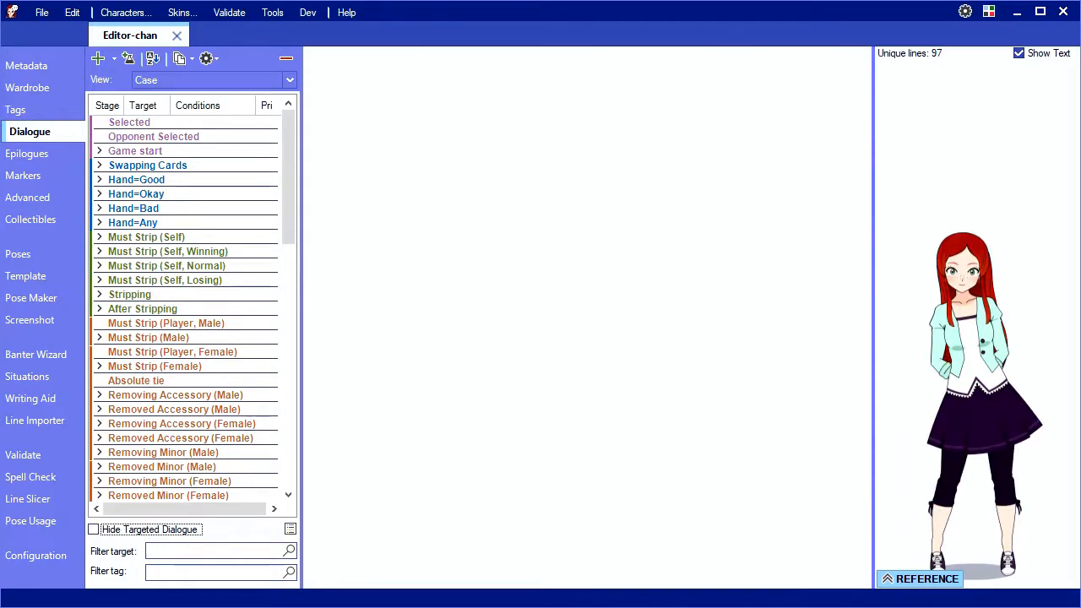
mouse_move(213, 203)
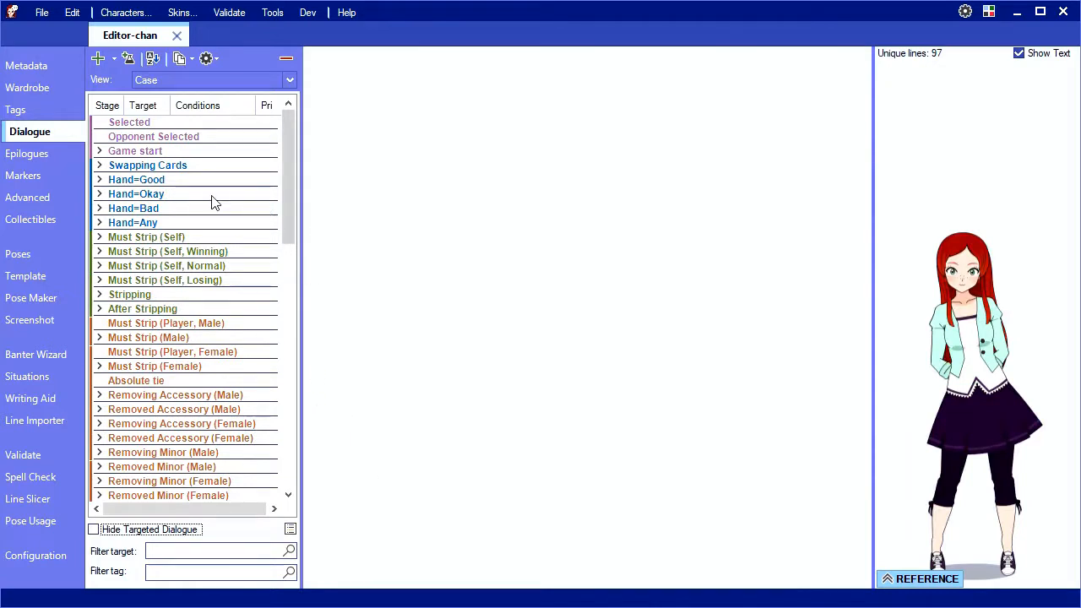
Rewrite the Hand=Any line as "Who is going to lose next? I choose you." with a calm pose
click(132, 223)
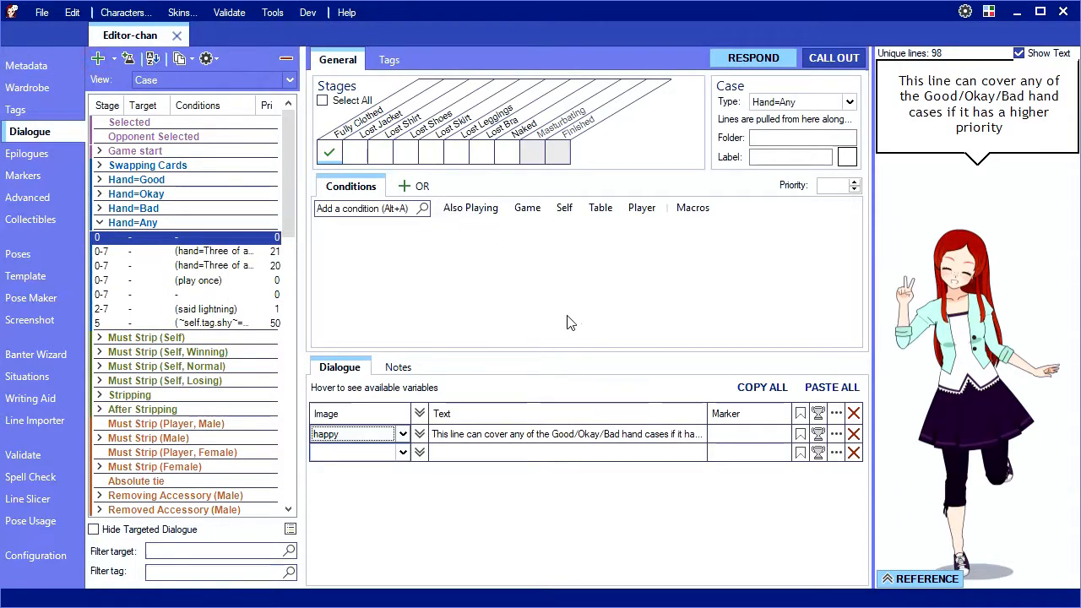
click(323, 100)
text(W)
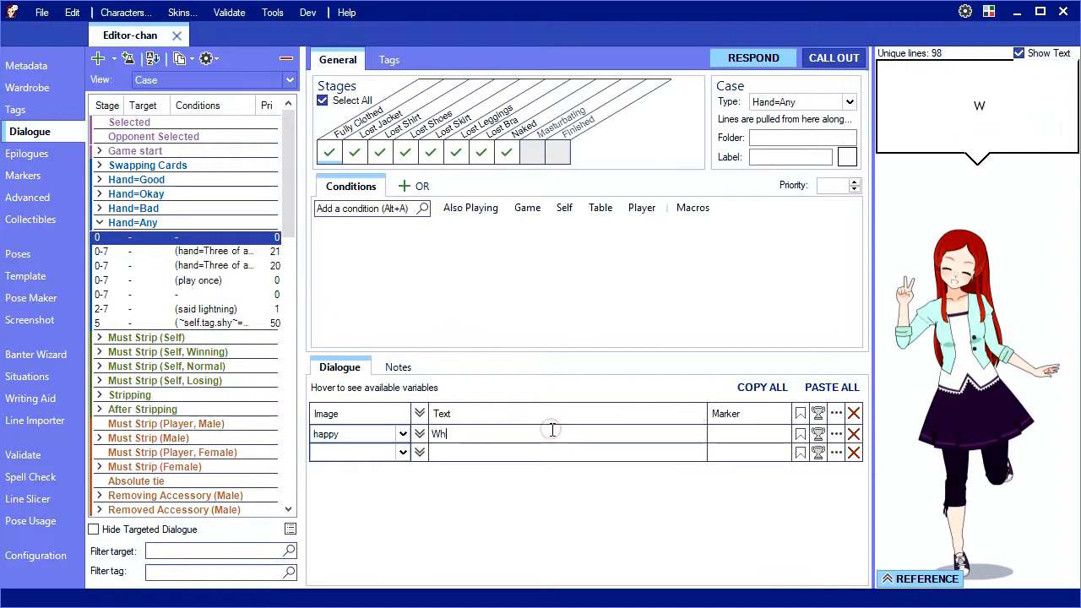
text(ho is going to lose next? I choose)
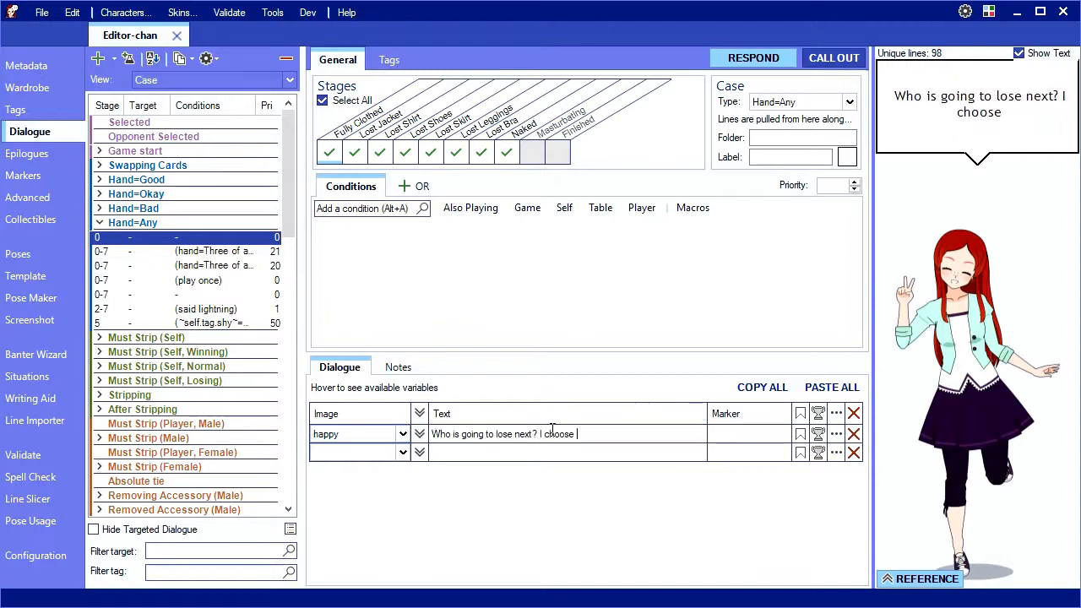
click(402, 432)
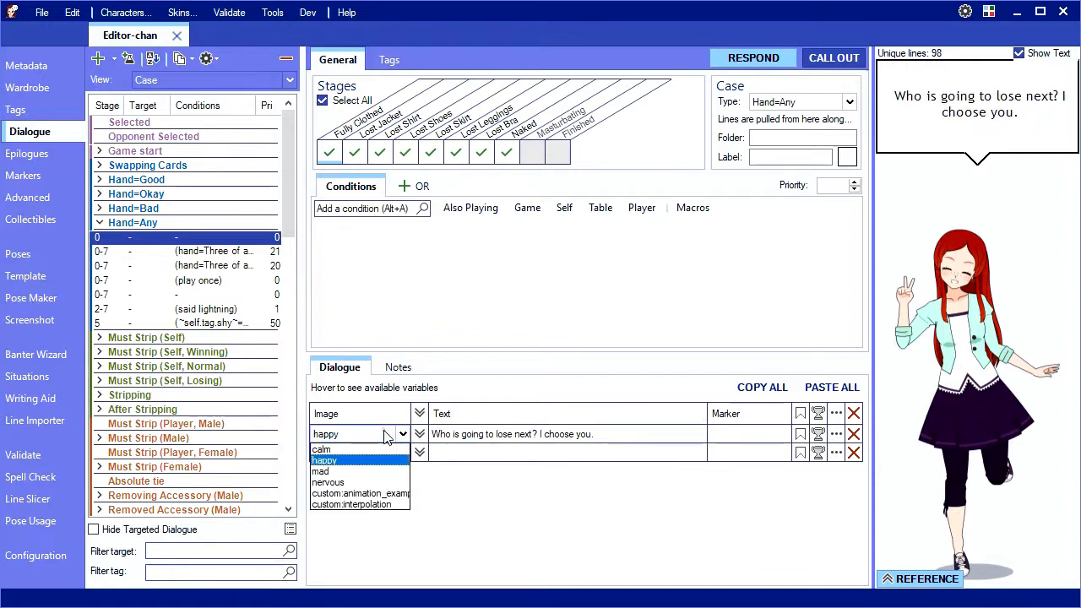
click(322, 449)
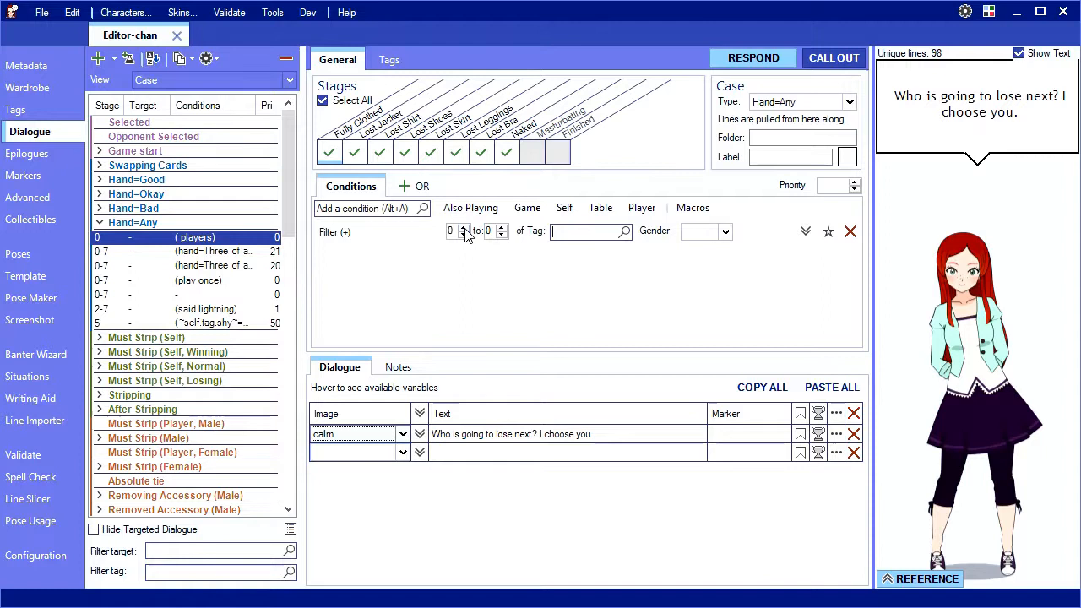
Add a 1–5 Opponent filter stored as variable other and end the line "I choose you, ~other~!"
click(499, 228)
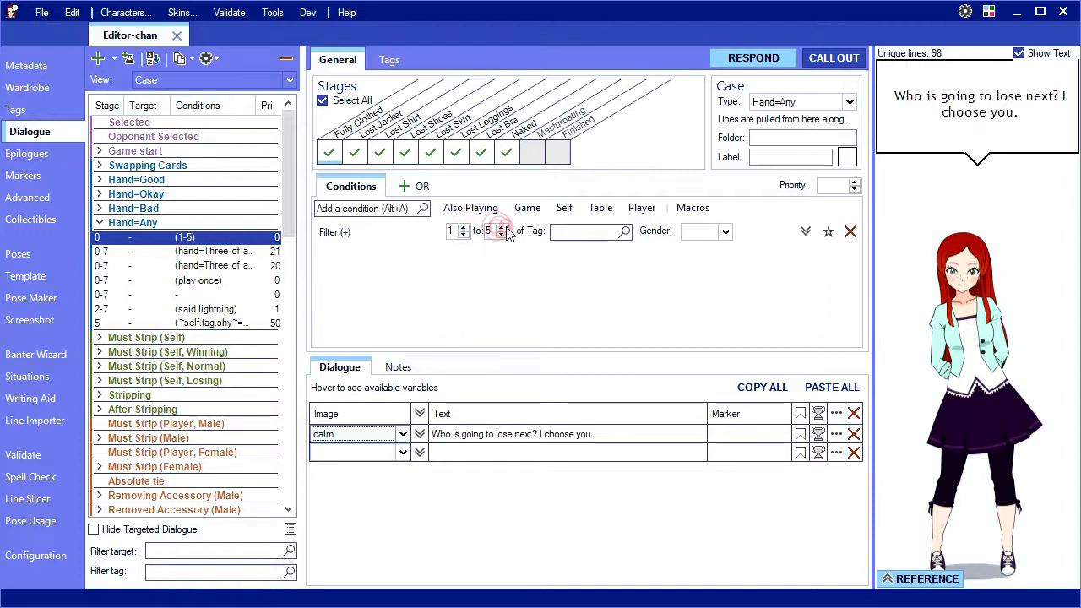
click(804, 229)
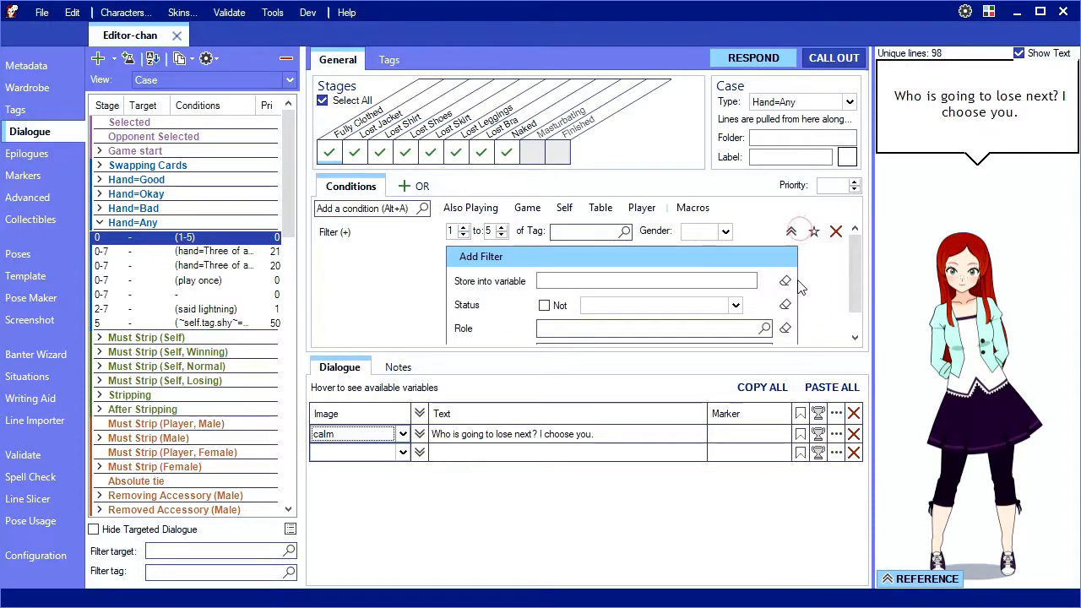
scroll(down, 3)
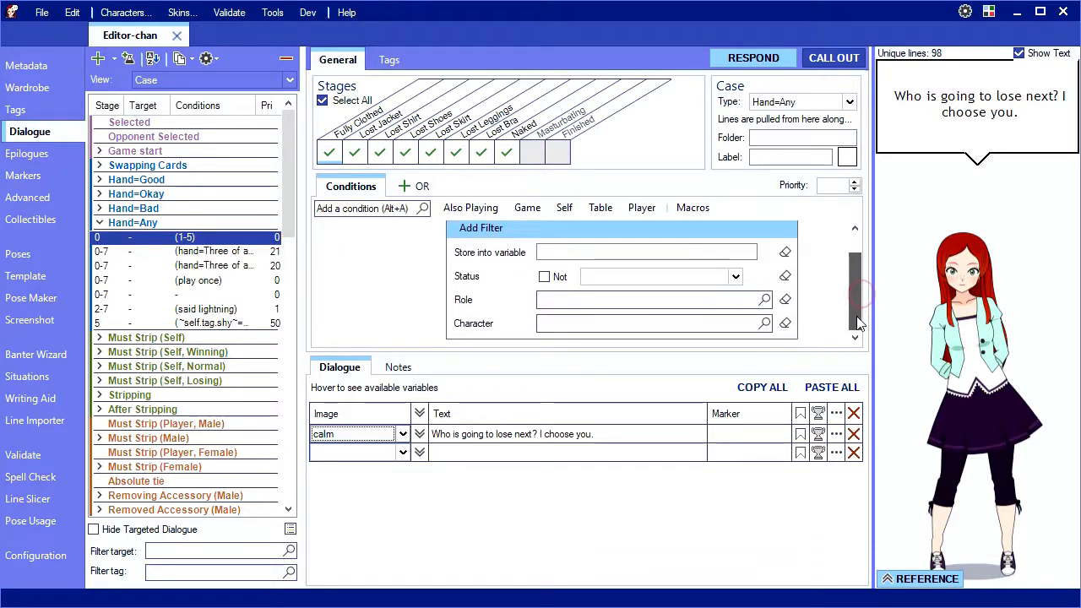
click(763, 299)
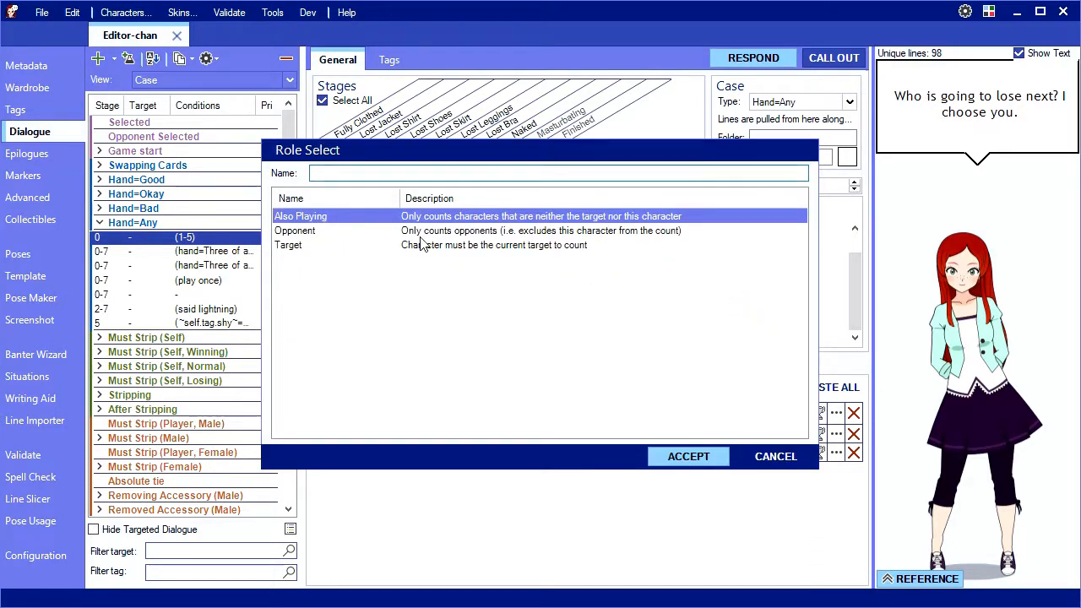
mouse_move(374, 243)
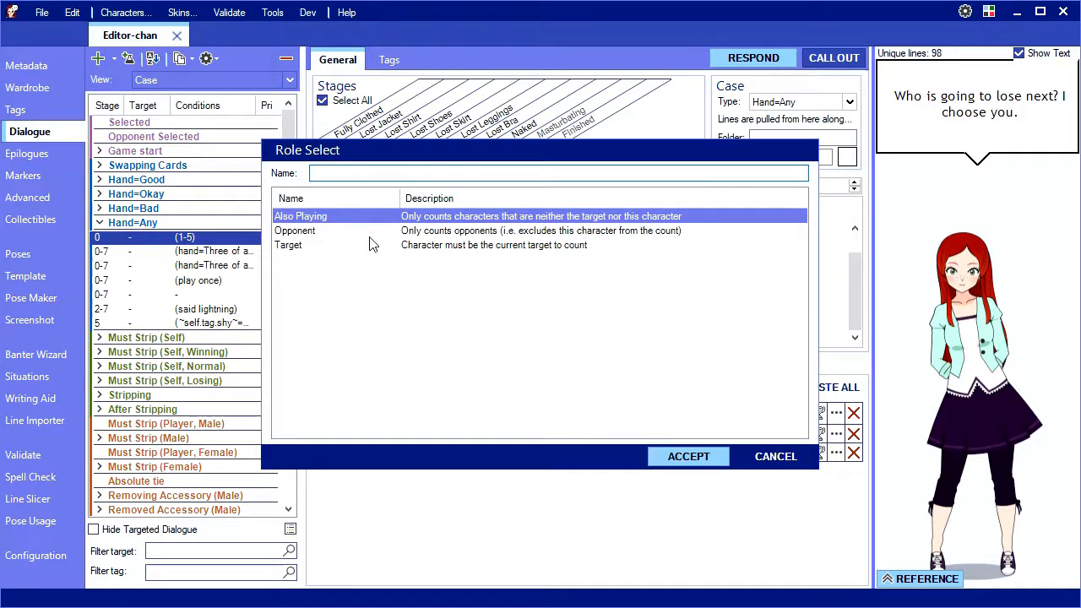
click(773, 456)
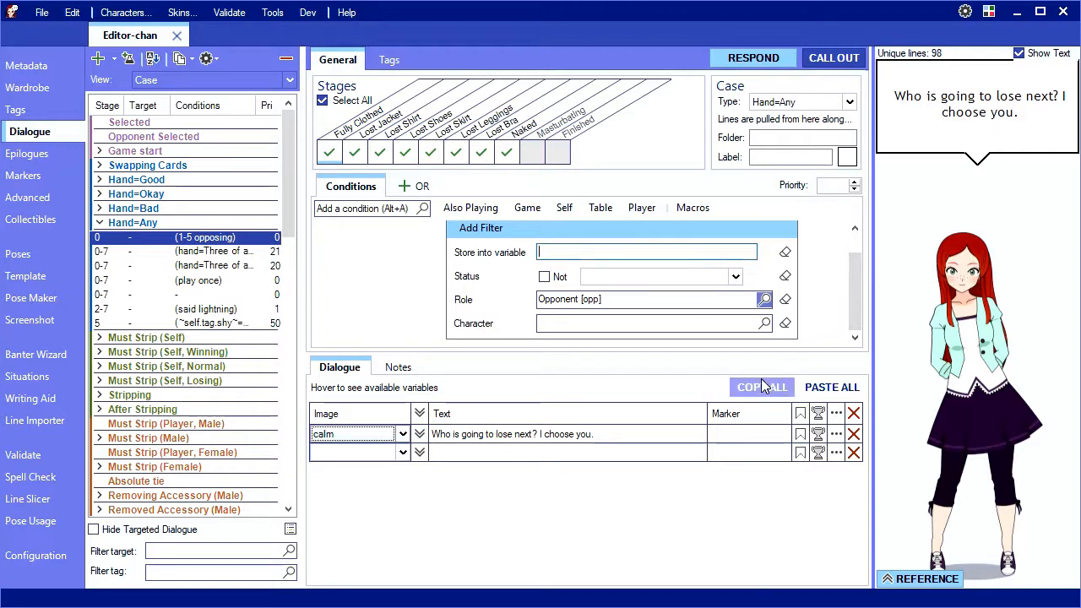
text(other)
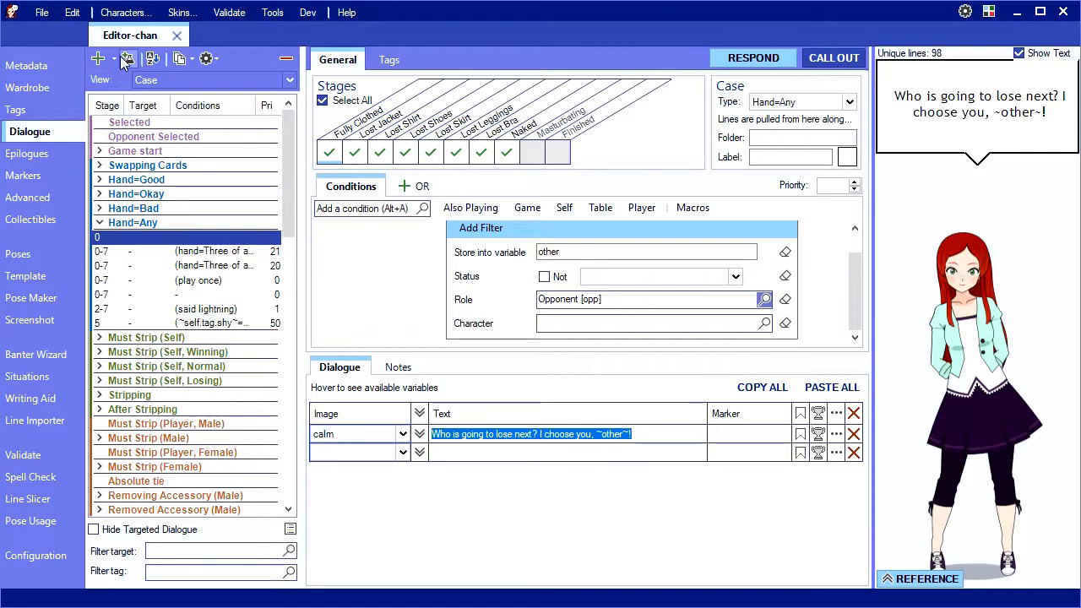
Add the Poker "Talk to Leader" recipe case under Hand=Any
click(128, 57)
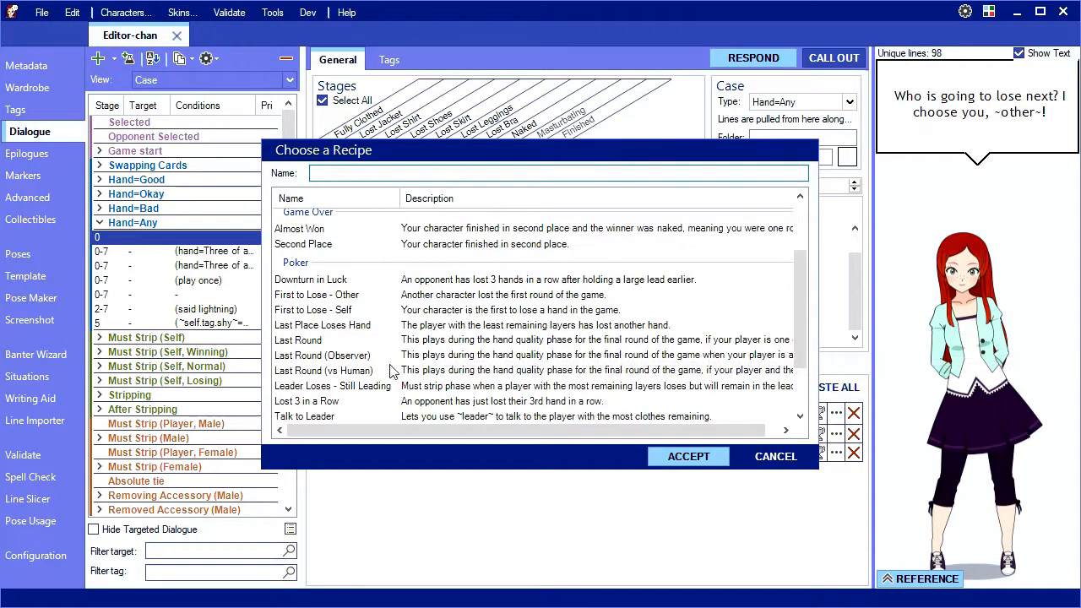
scroll(down, 3)
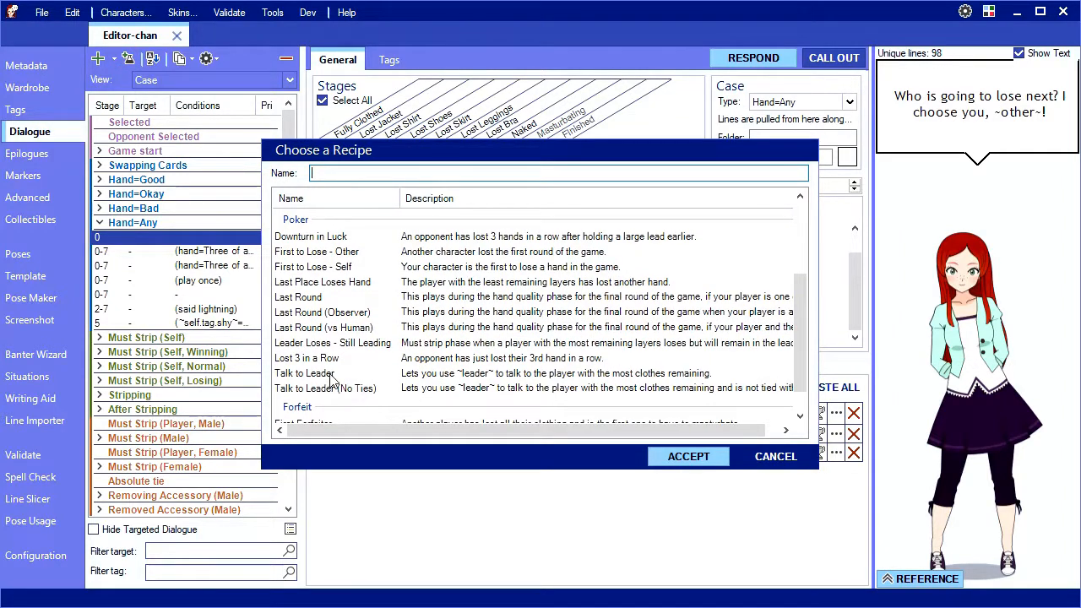
click(304, 373)
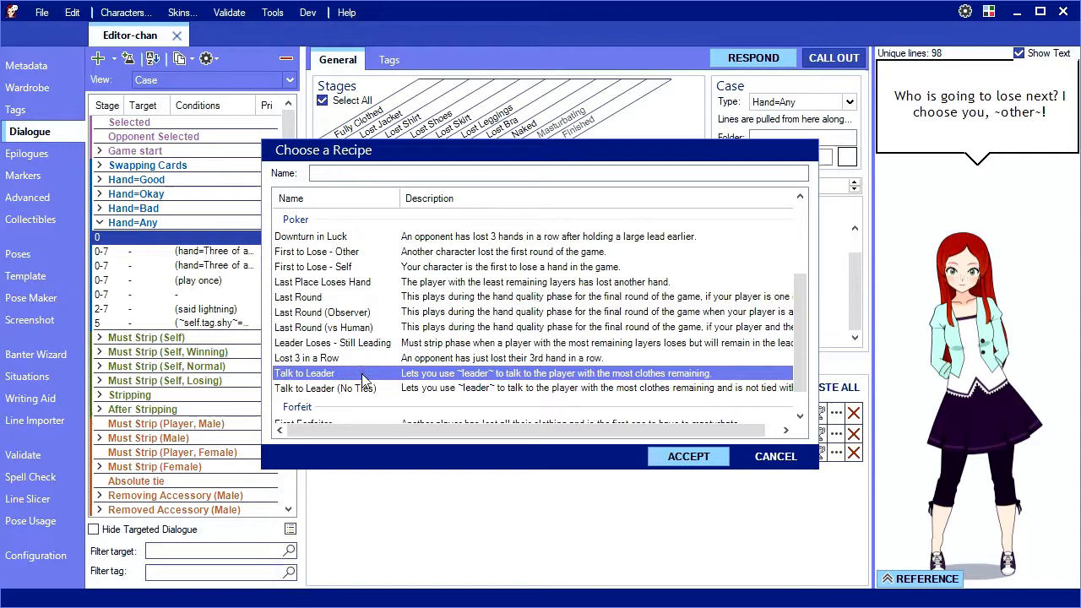
mouse_move(506, 380)
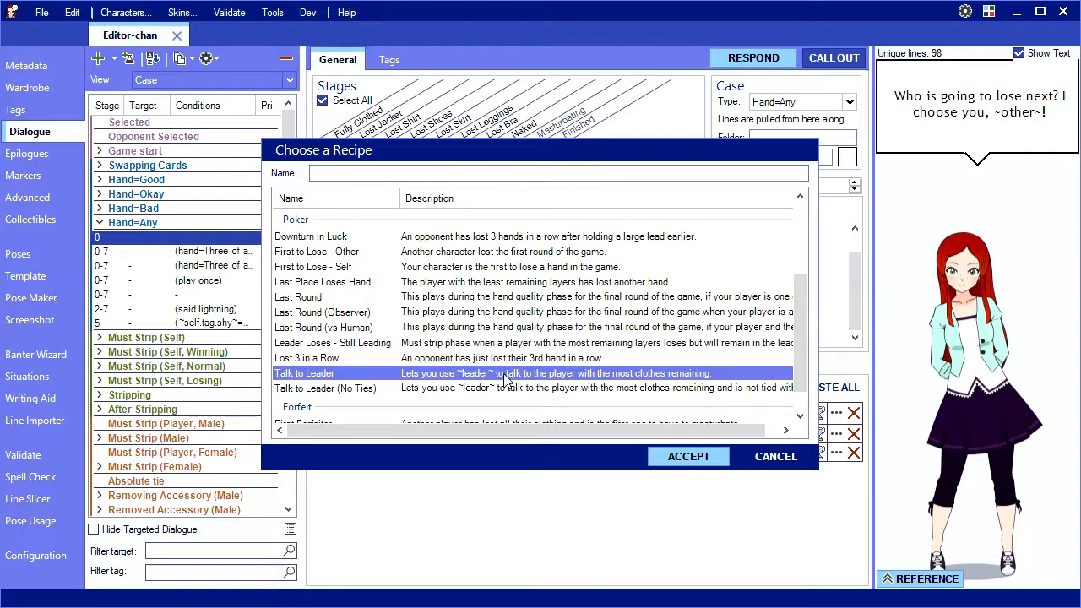
click(689, 456)
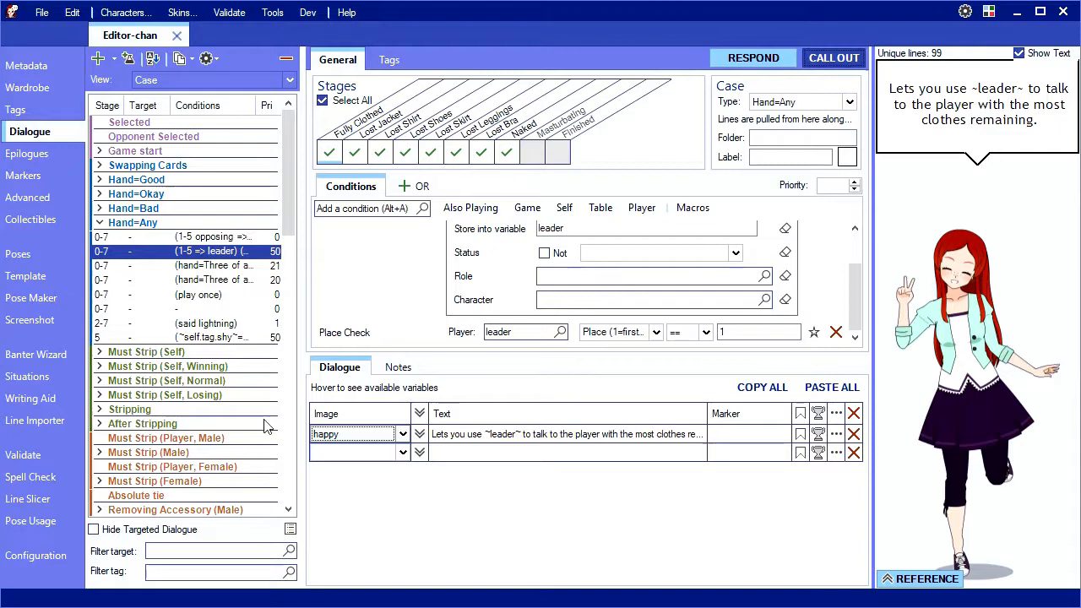
scroll(down, 3)
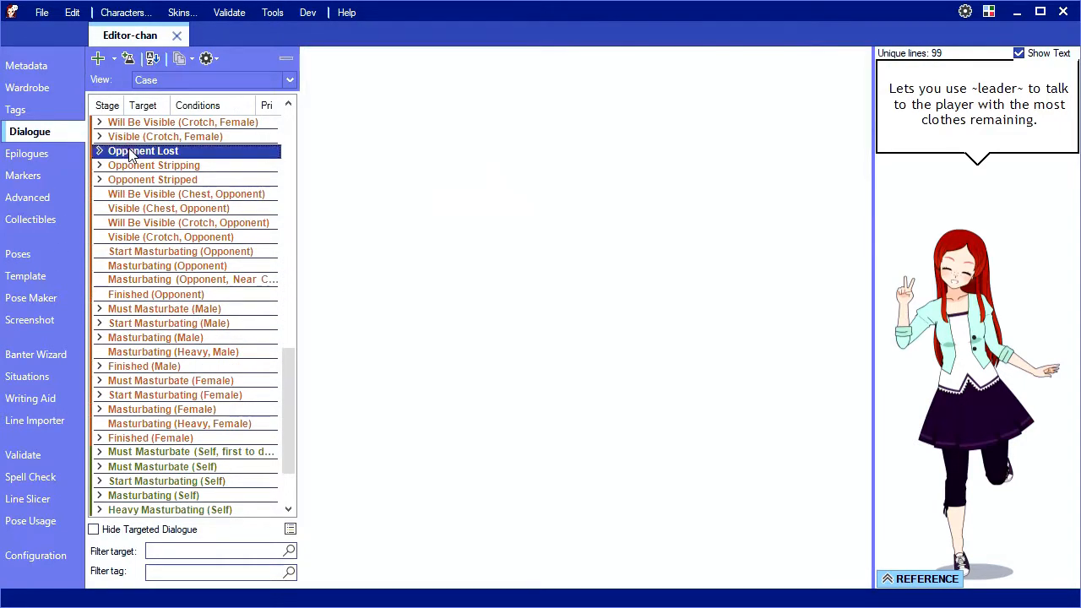
Add an Opponent Lost line requiring the target's status Not Naked
click(100, 150)
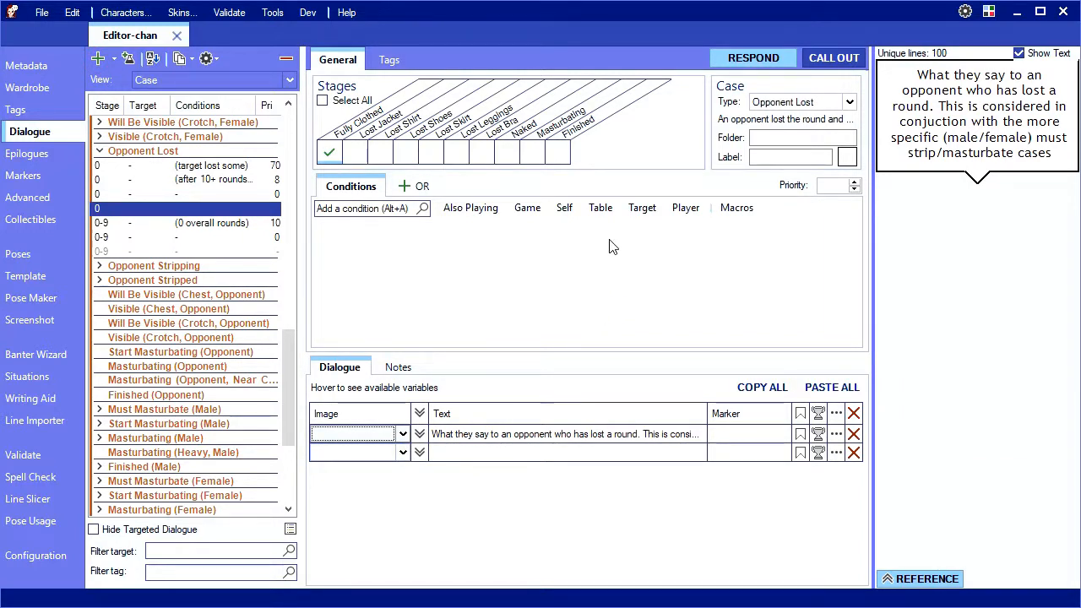
click(641, 208)
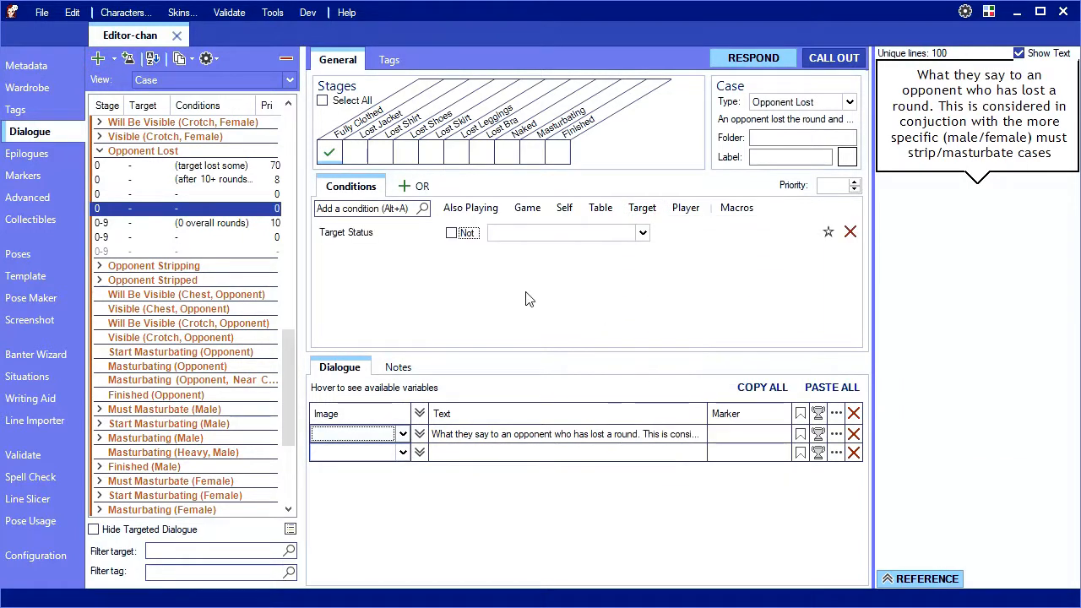
click(642, 233)
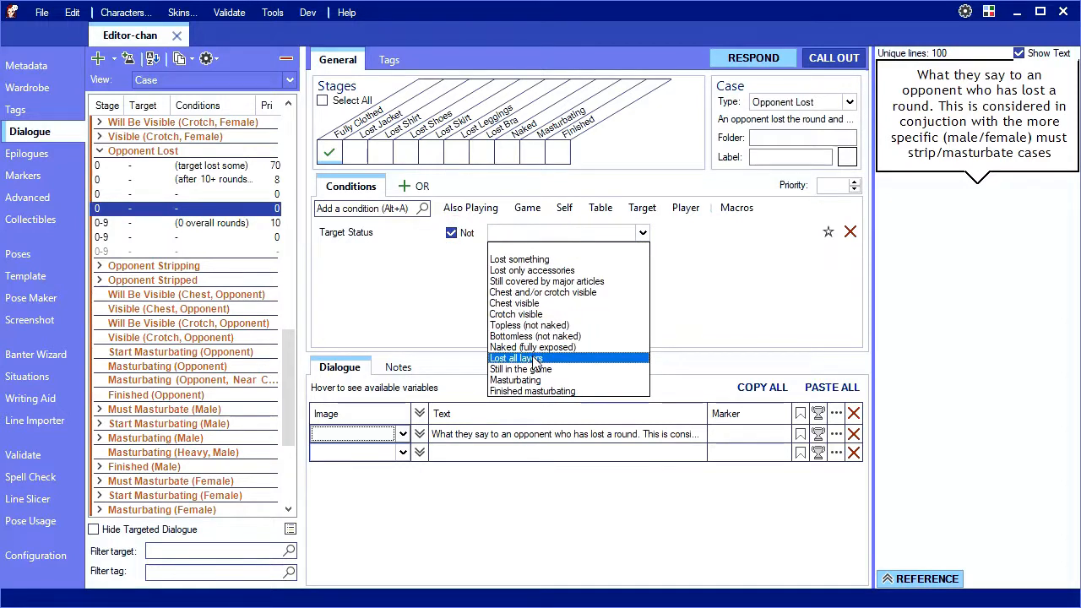
click(532, 348)
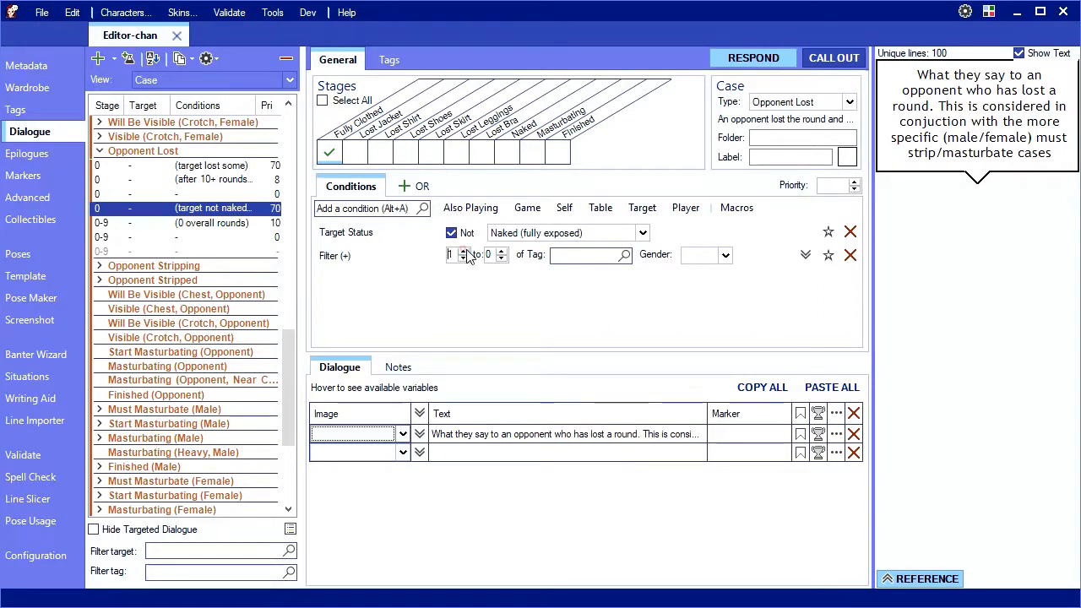
Add a filter for a Naked player with role Also Playing, stored as variable naked
click(500, 250)
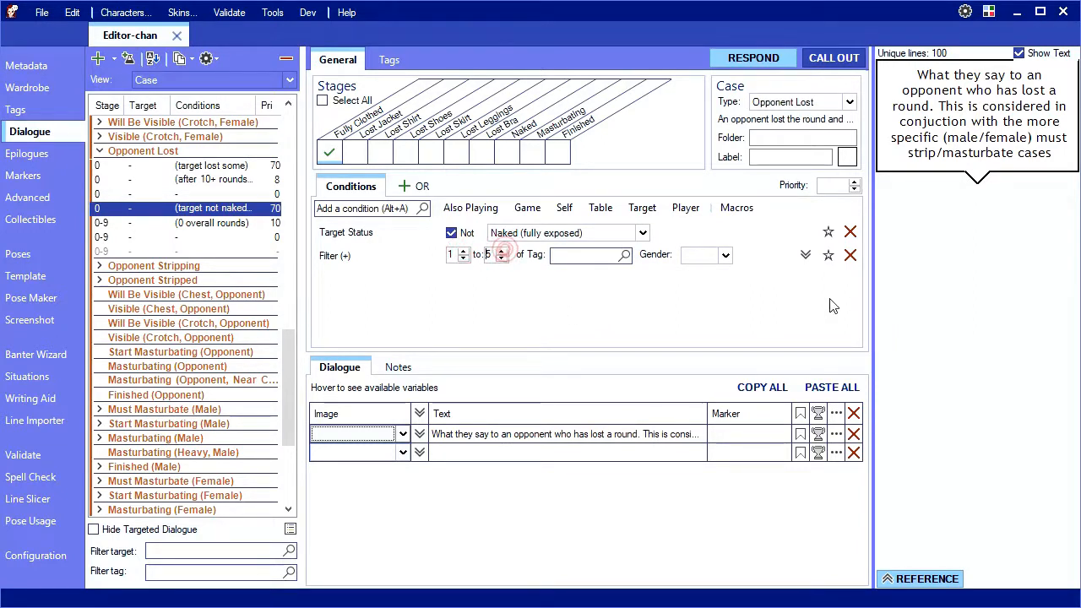
click(335, 255)
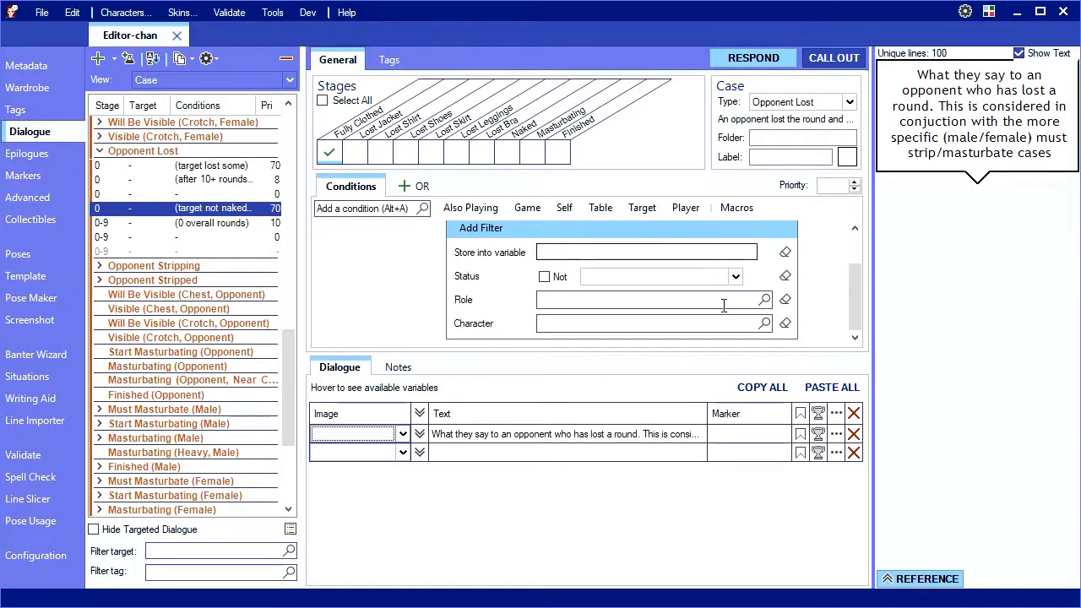
click(732, 277)
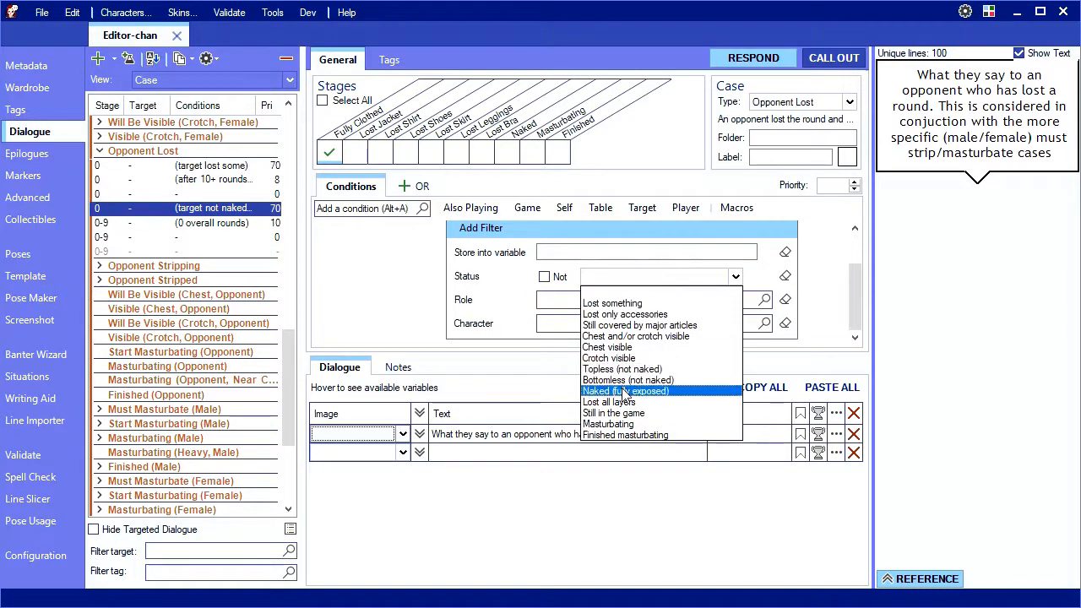
click(625, 392)
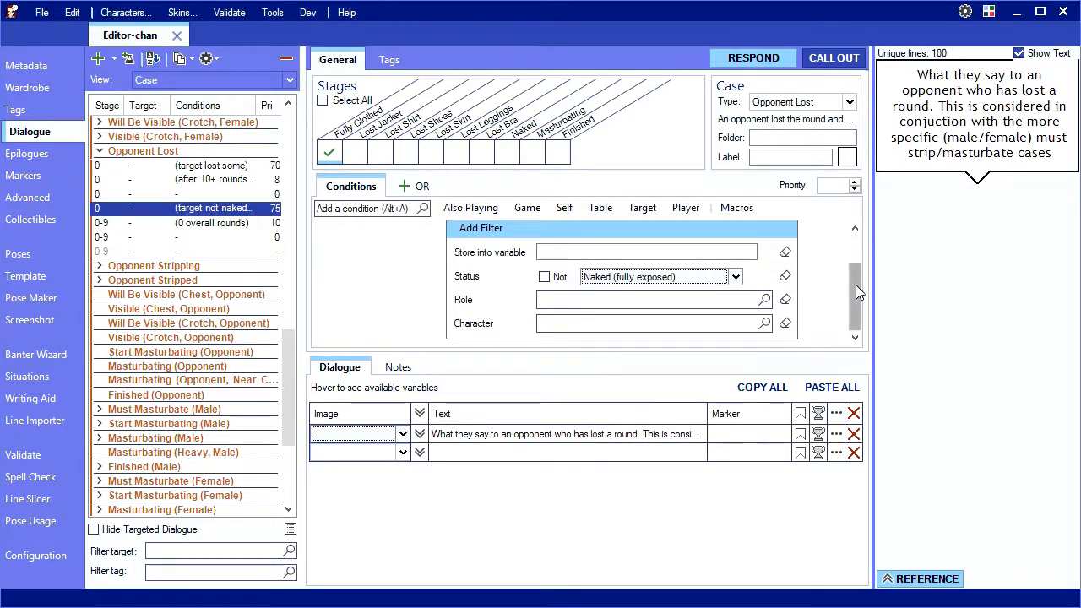
click(645, 252)
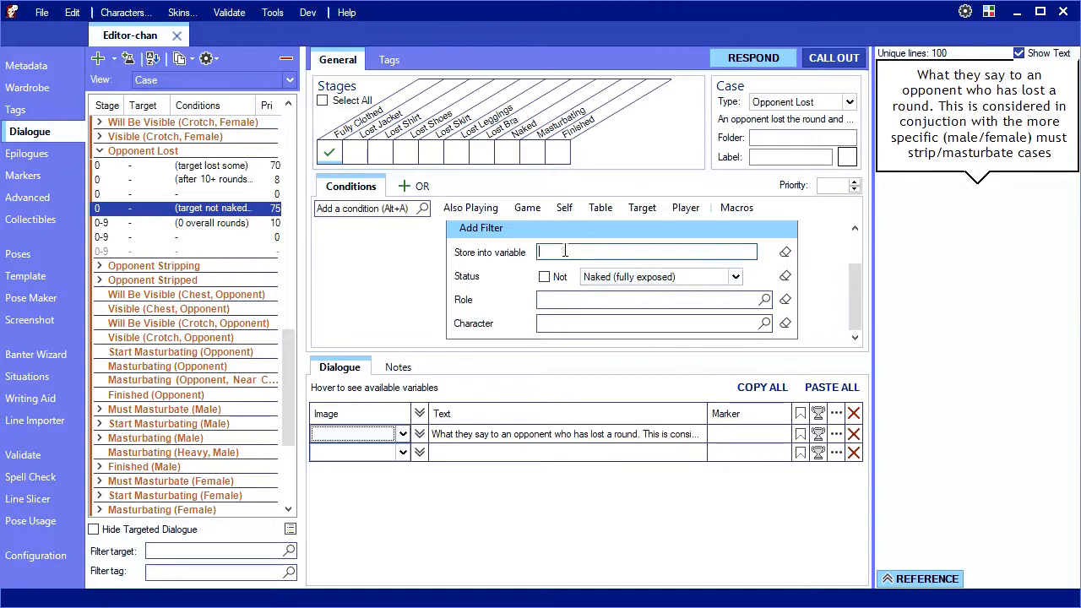
text(naked)
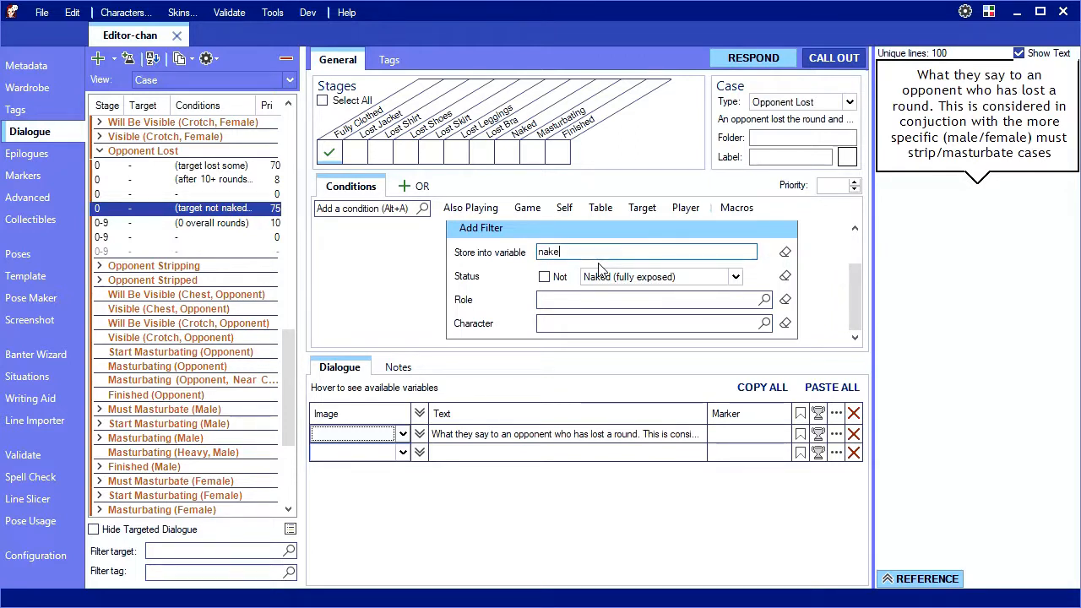
click(763, 299)
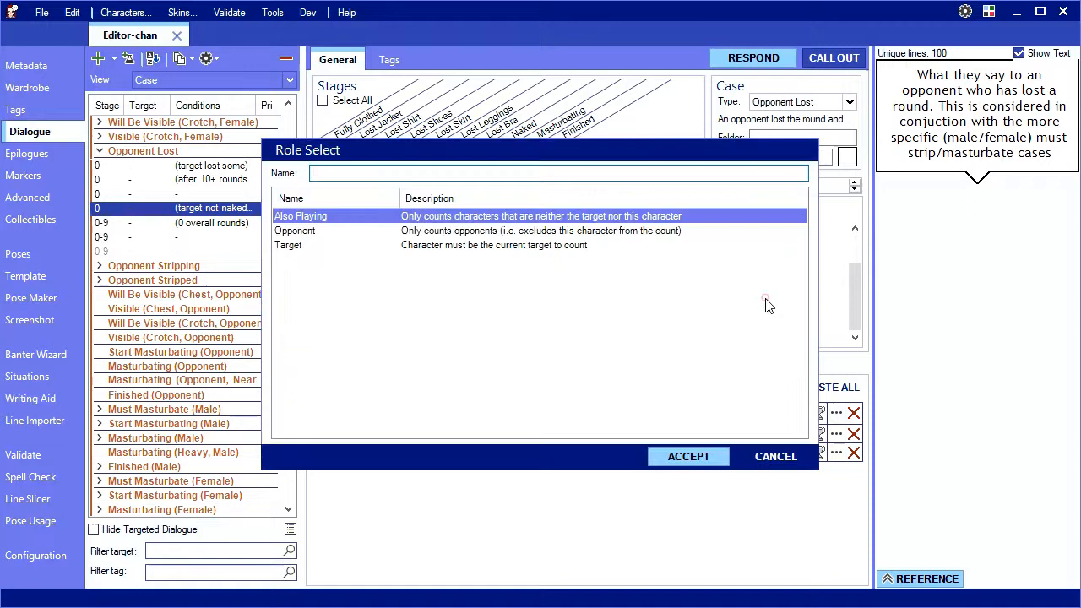
mouse_move(557, 218)
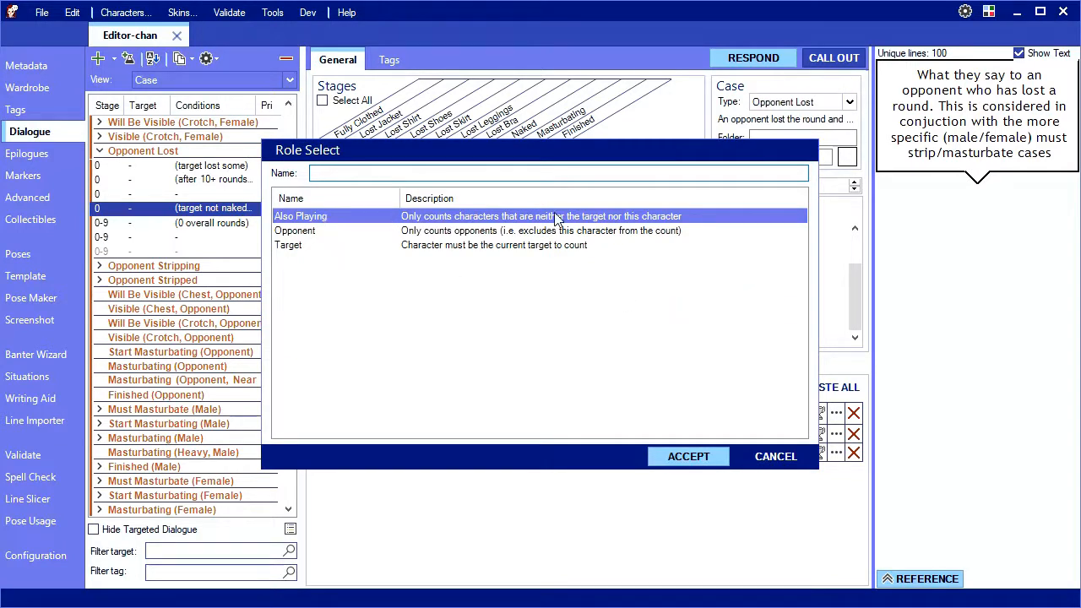
mouse_move(618, 229)
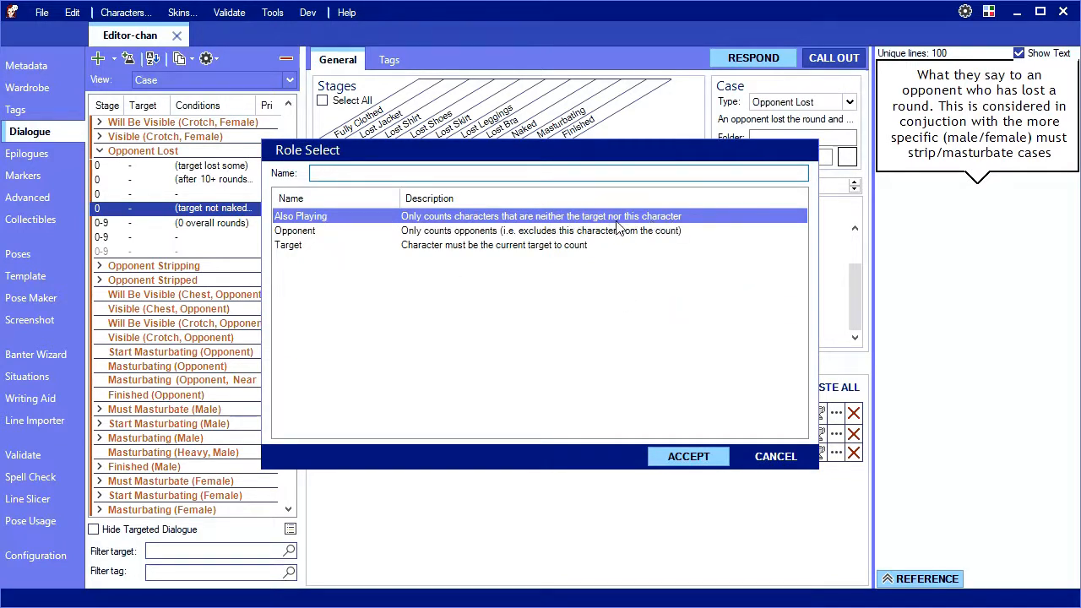
click(687, 456)
text(At lea)
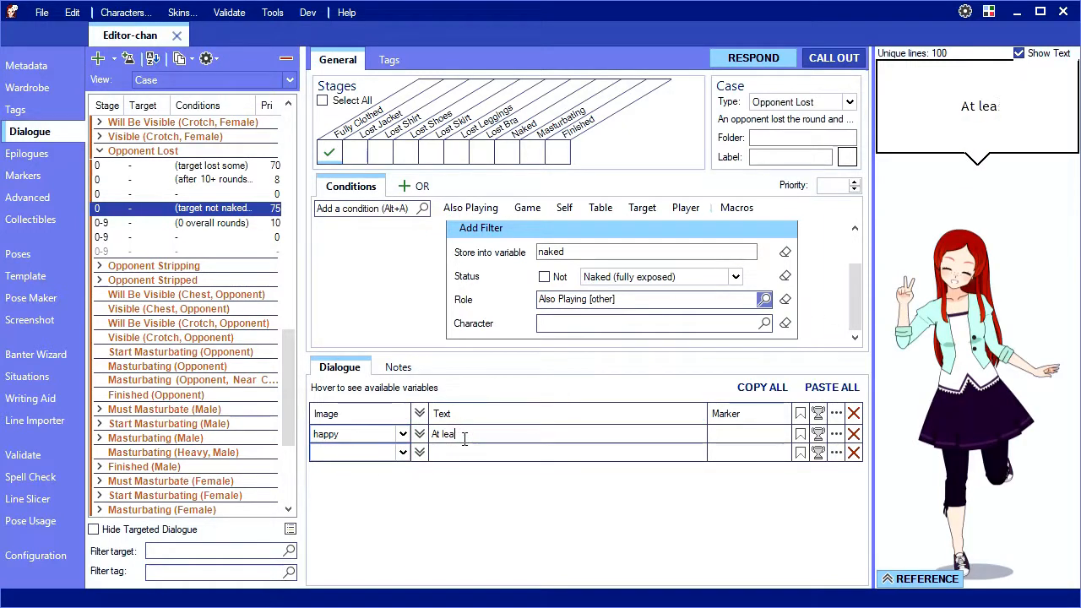
Write the dialogue "At least you aren't naked like ~naked~"
text(st you aren't naked)
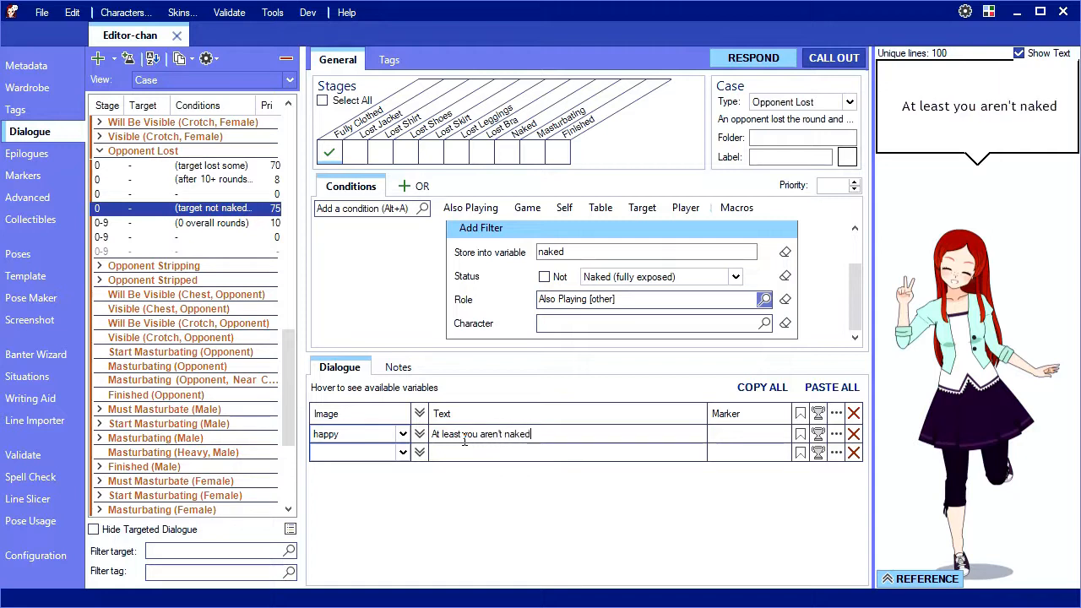
text(like ~)
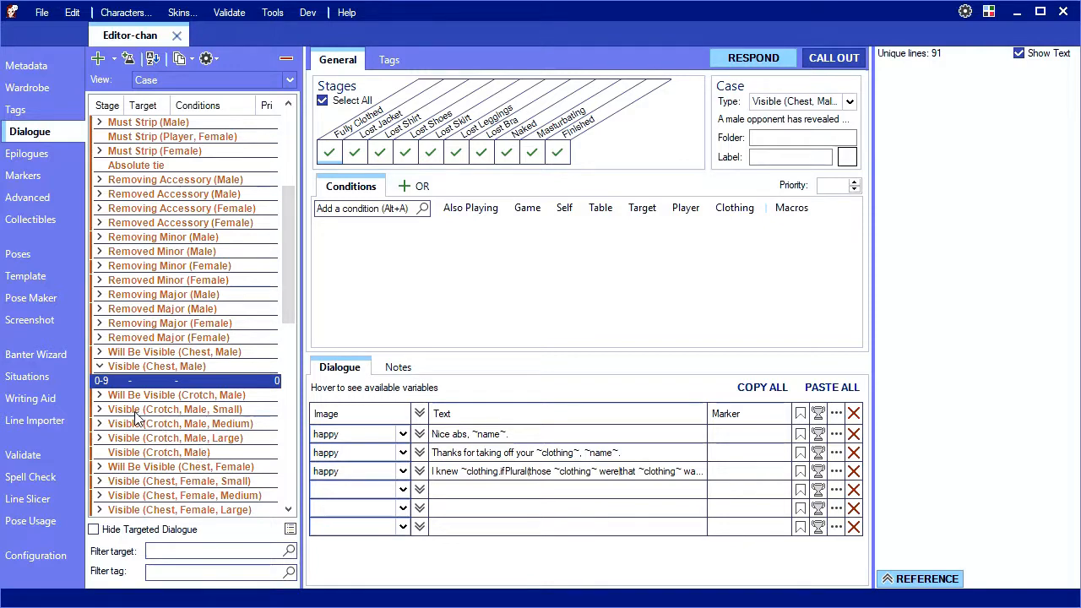
Give Visible (Crotch, Male, Small) the line "[small]This text is small, just like you."
click(176, 409)
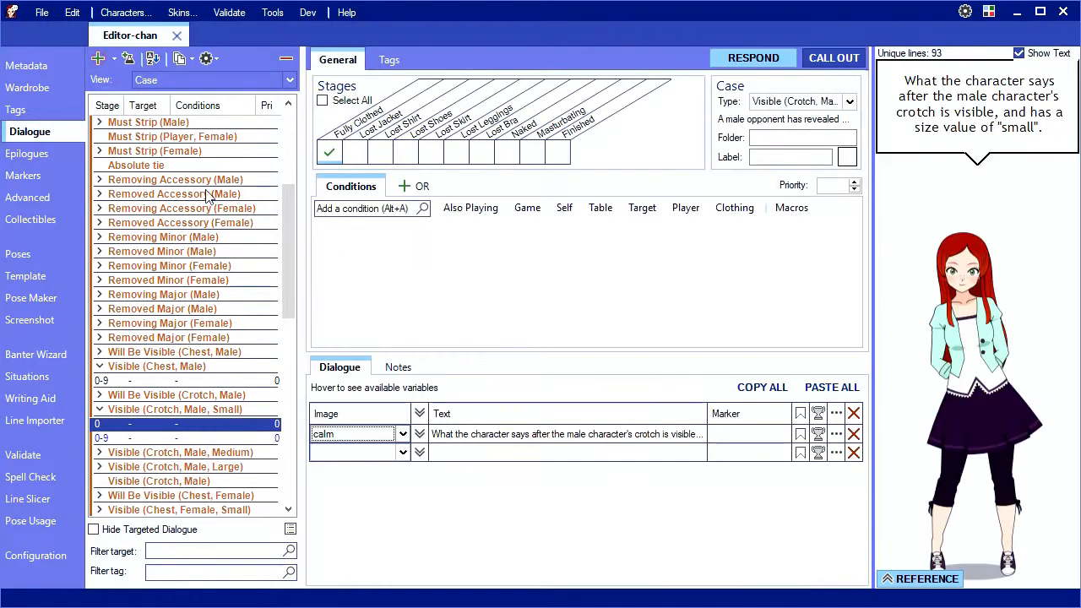
triple_click(566, 432)
text({small}This te)
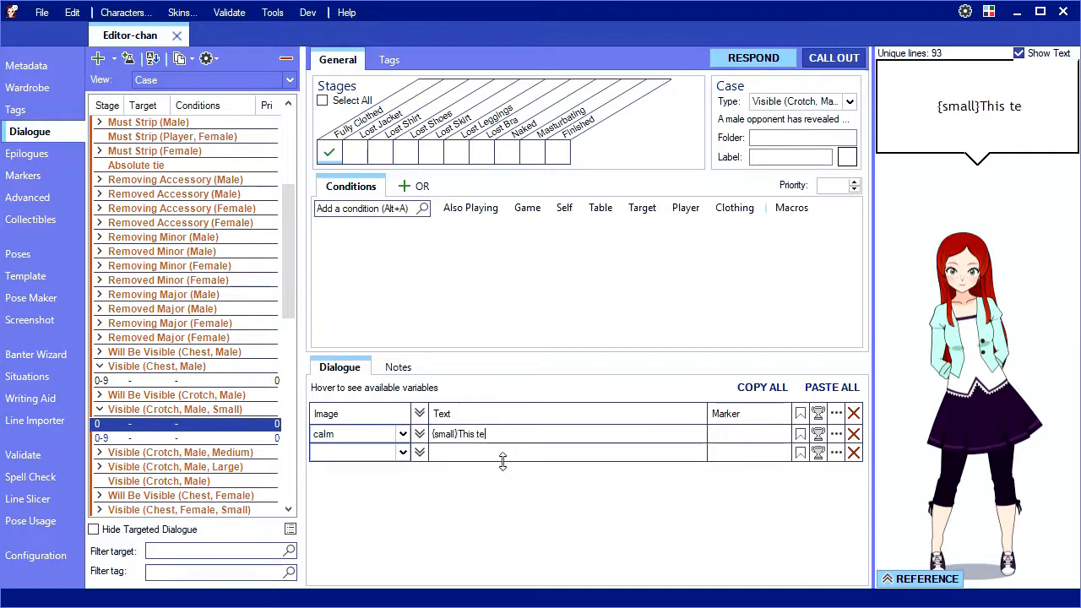
text(xt is small)
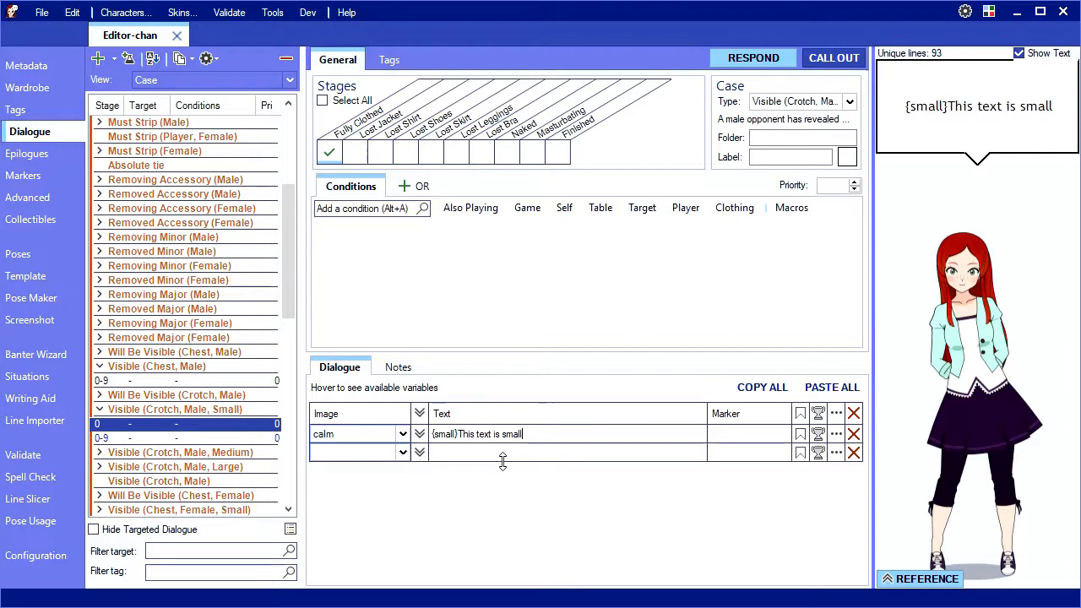
text(, just like yo)
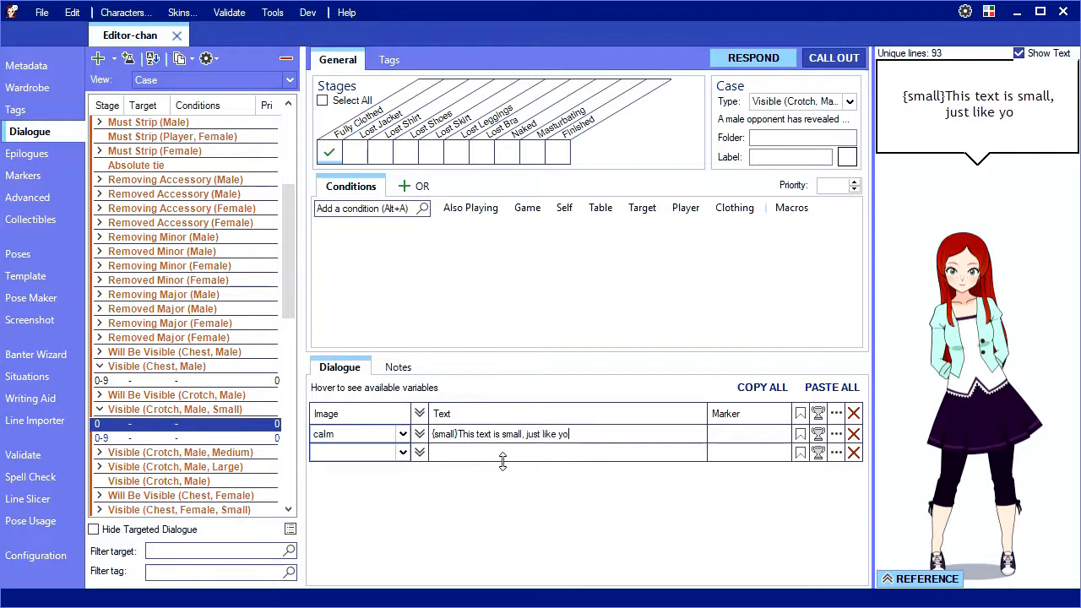
text(u.)
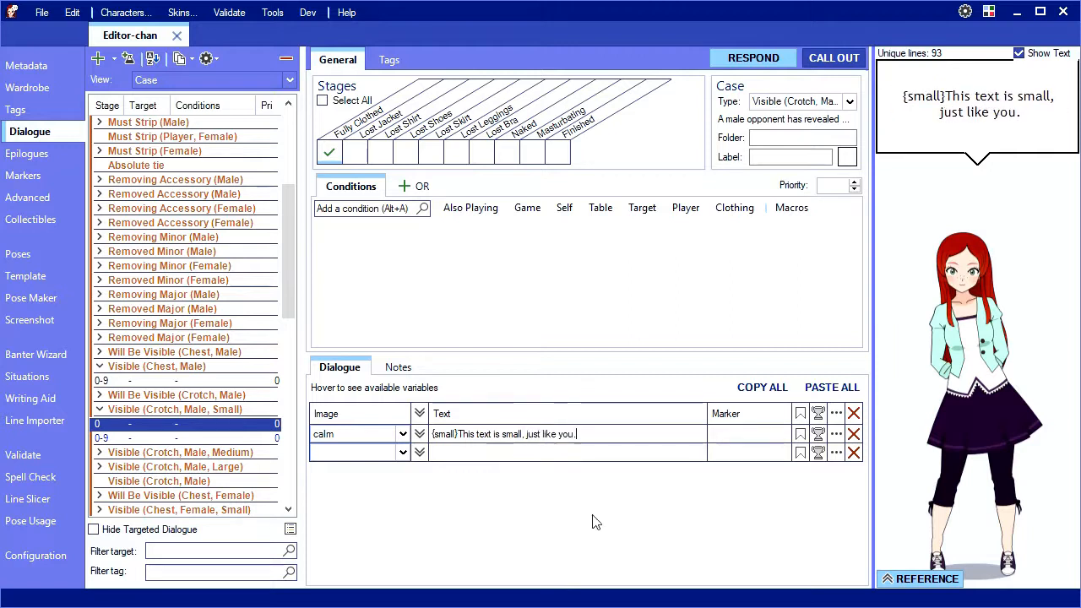
click(176, 466)
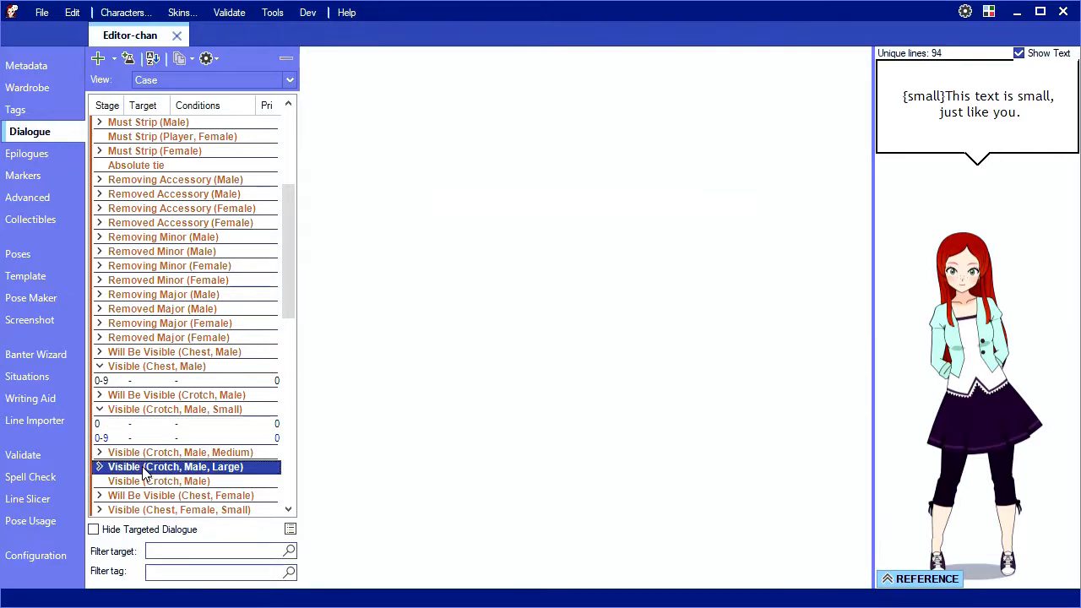
Give Visible (Crotch, Male, Large) mad lines "{big}Geez! That's huge!" and "Geez! That's {big}huge!{reset}!"
click(176, 466)
text({l)
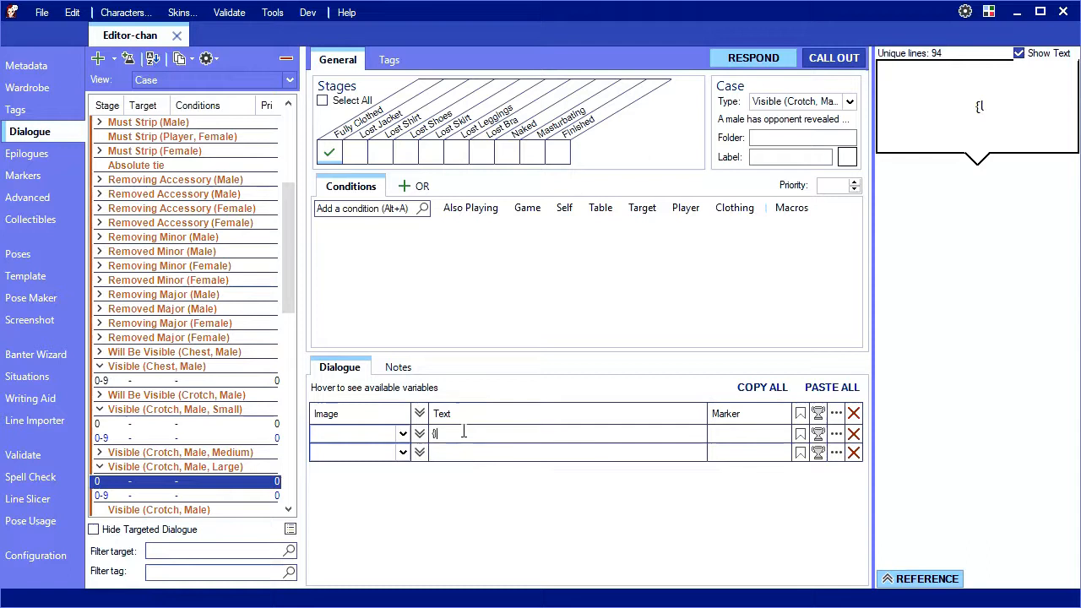
text({big}Ge)
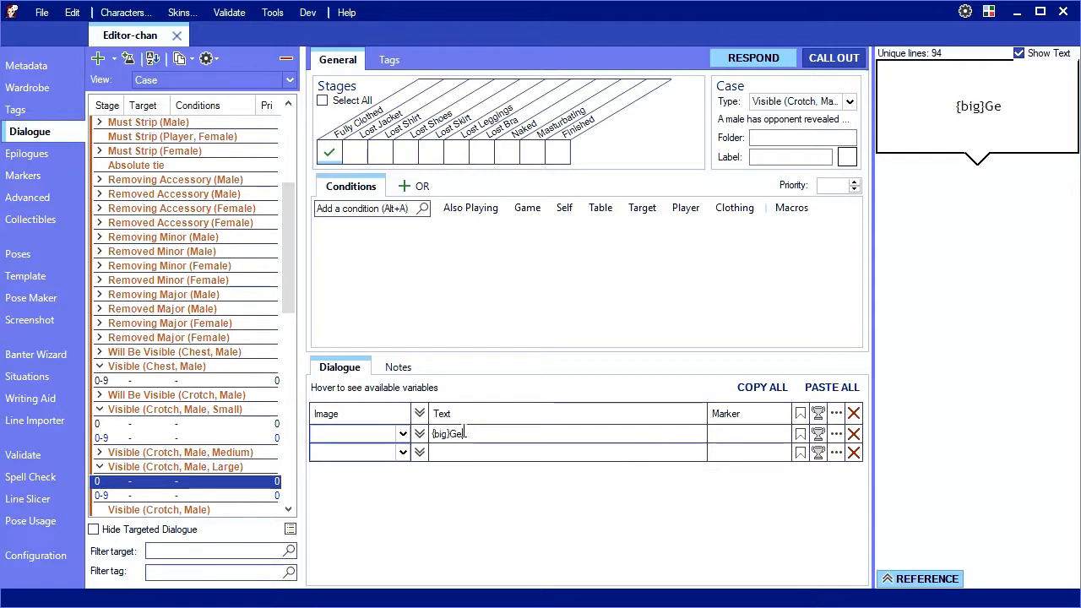
text(ez! Th)
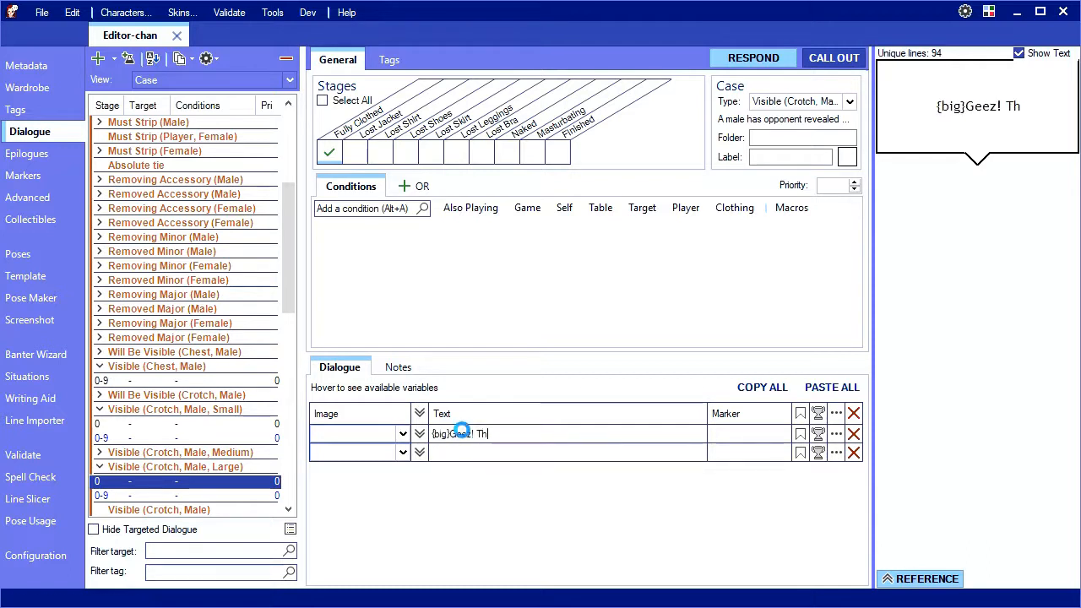
text(Geez! That's)
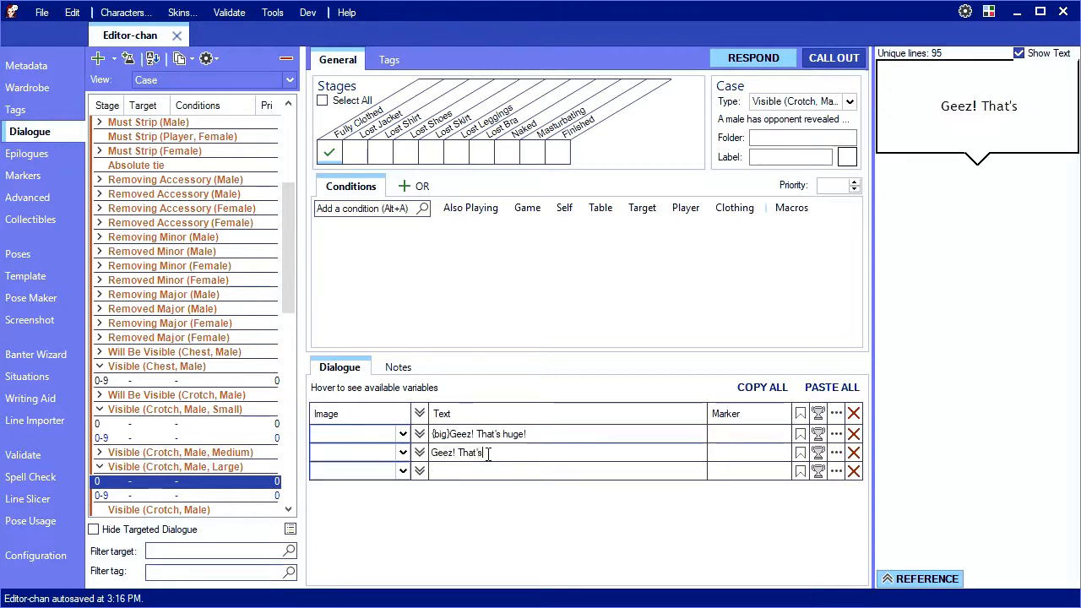
text({big}huge{!reset}!)
click(567, 471)
text(~clothing.~)
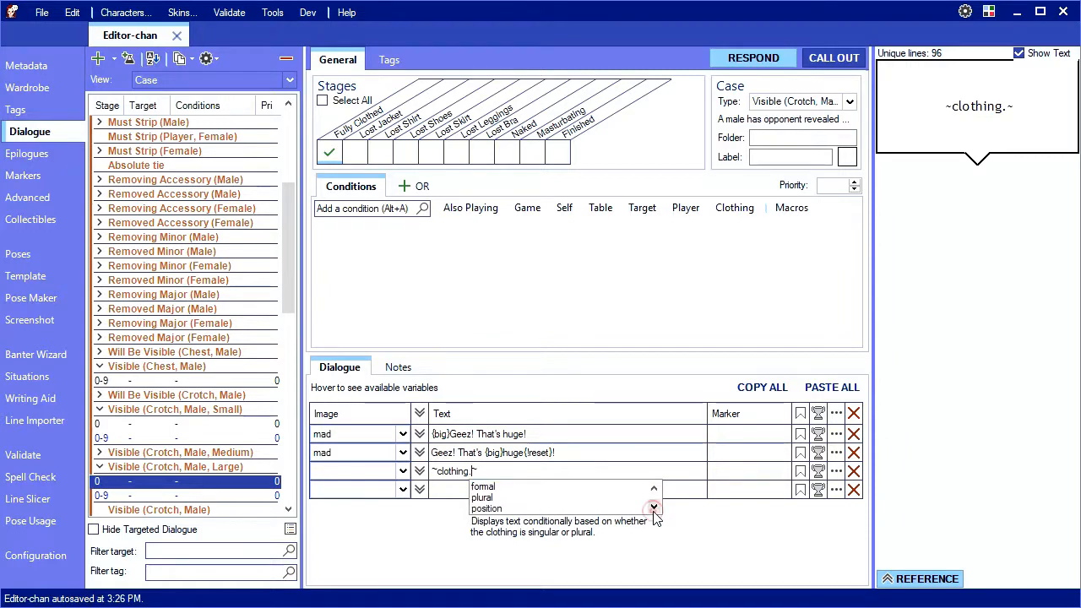
mouse_move(574, 496)
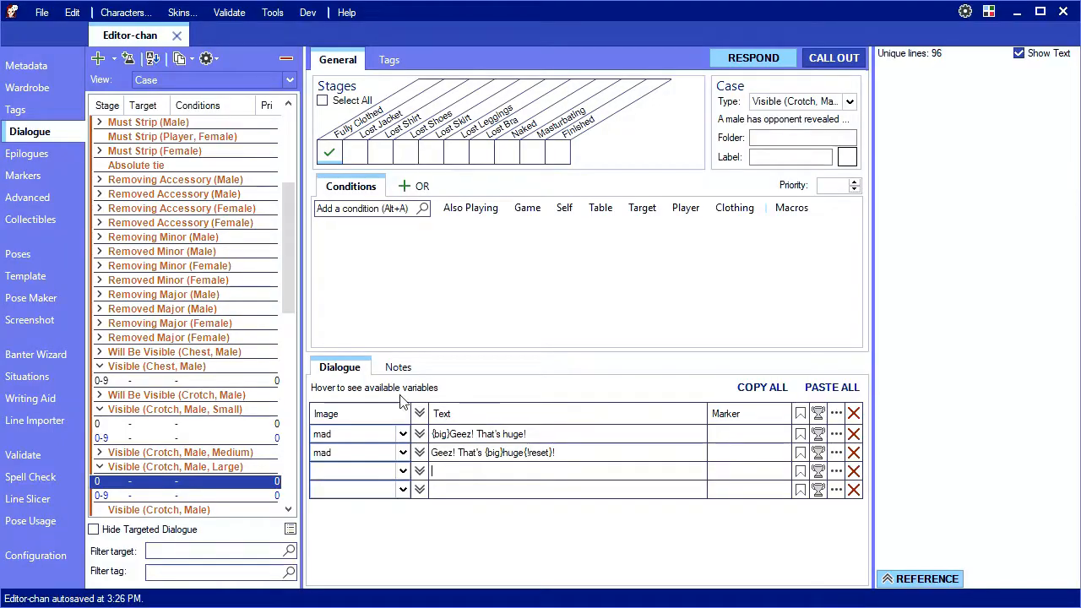
On Advanced, create custom text style "special" described as "Special text formatting effect."
click(32, 196)
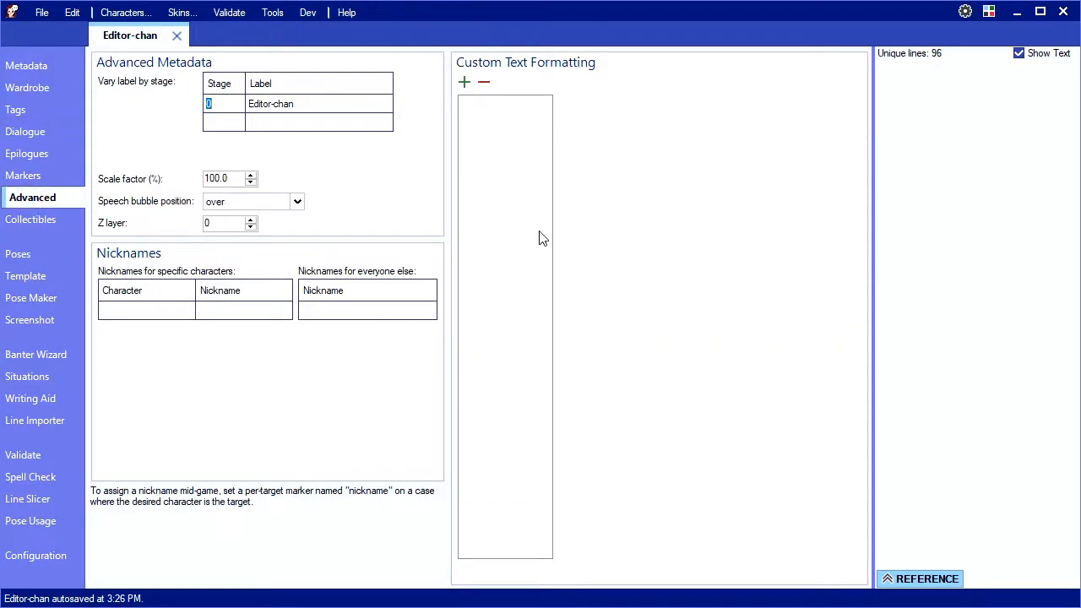
mouse_move(503, 182)
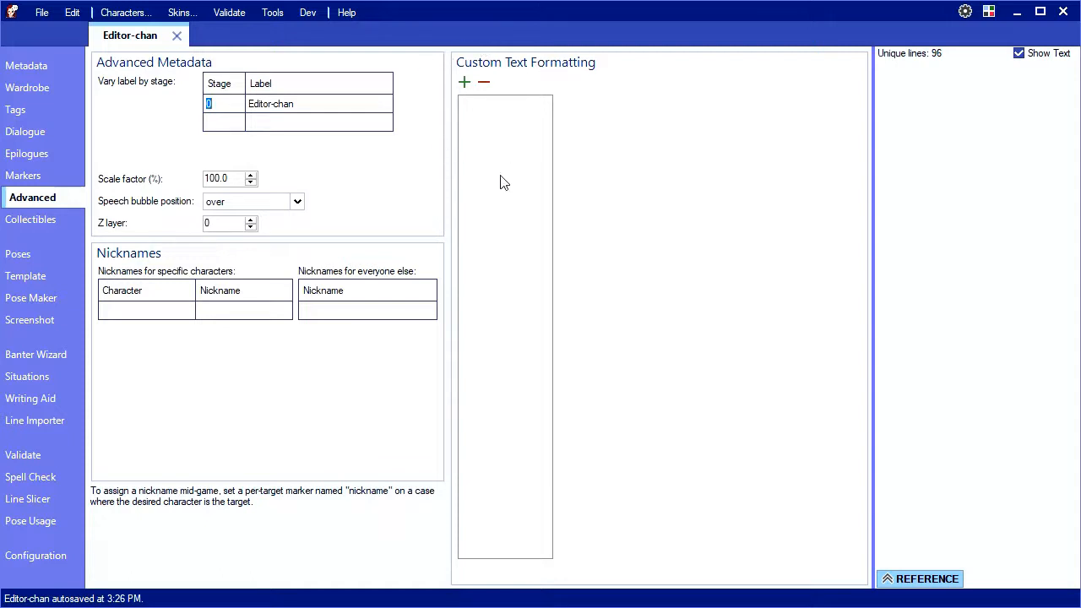
mouse_move(493, 154)
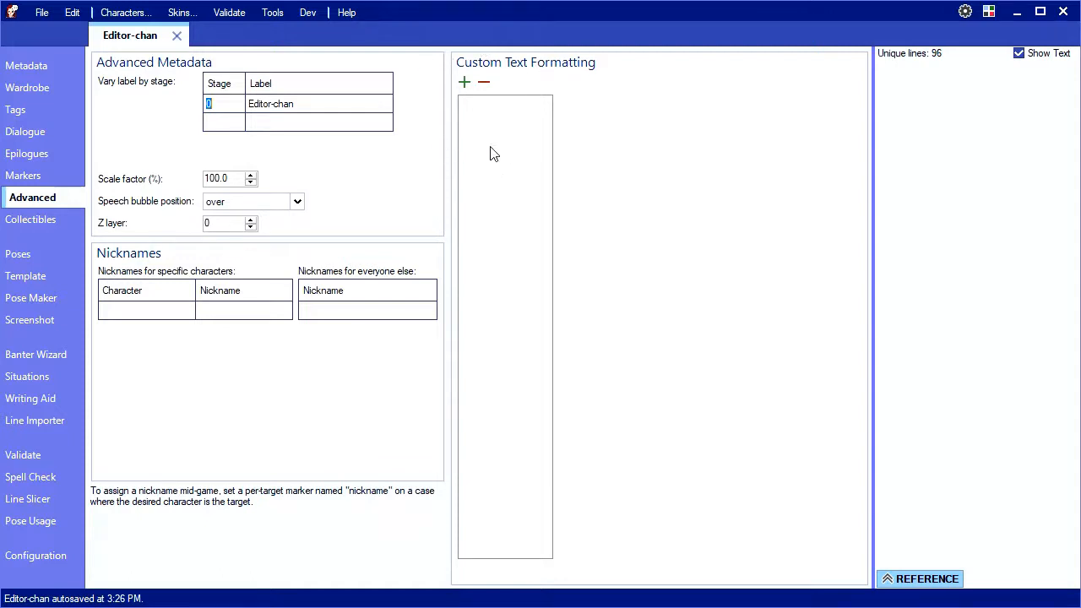
click(463, 81)
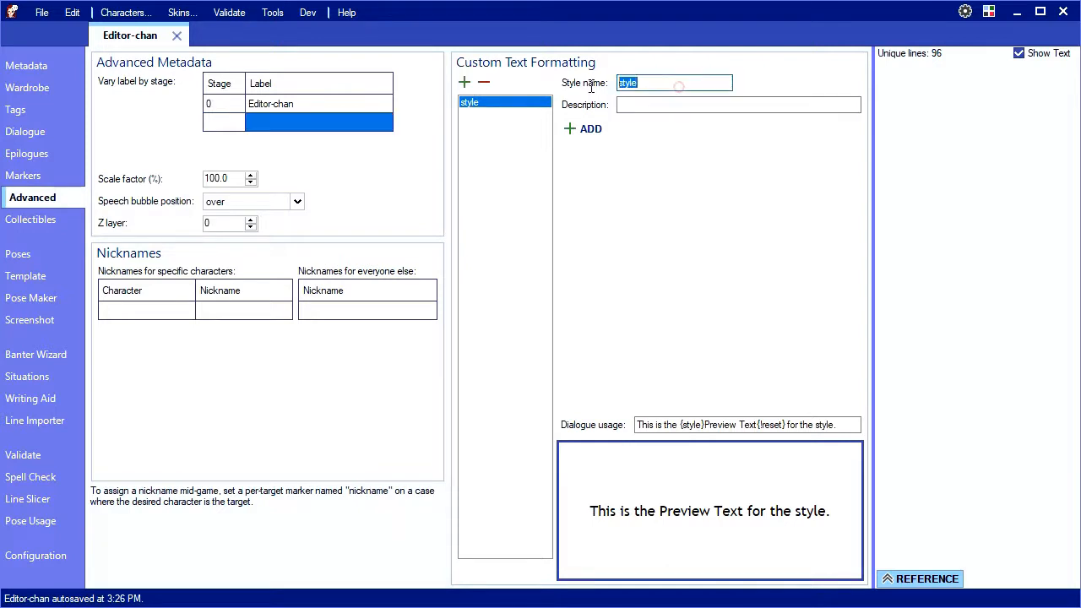
text(speical)
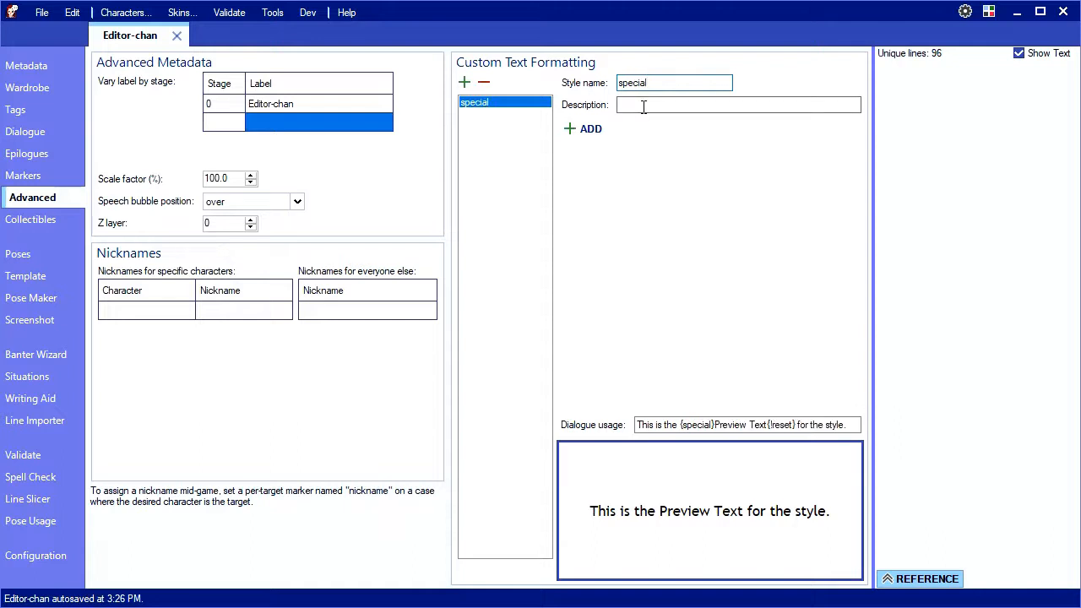
text(Special)
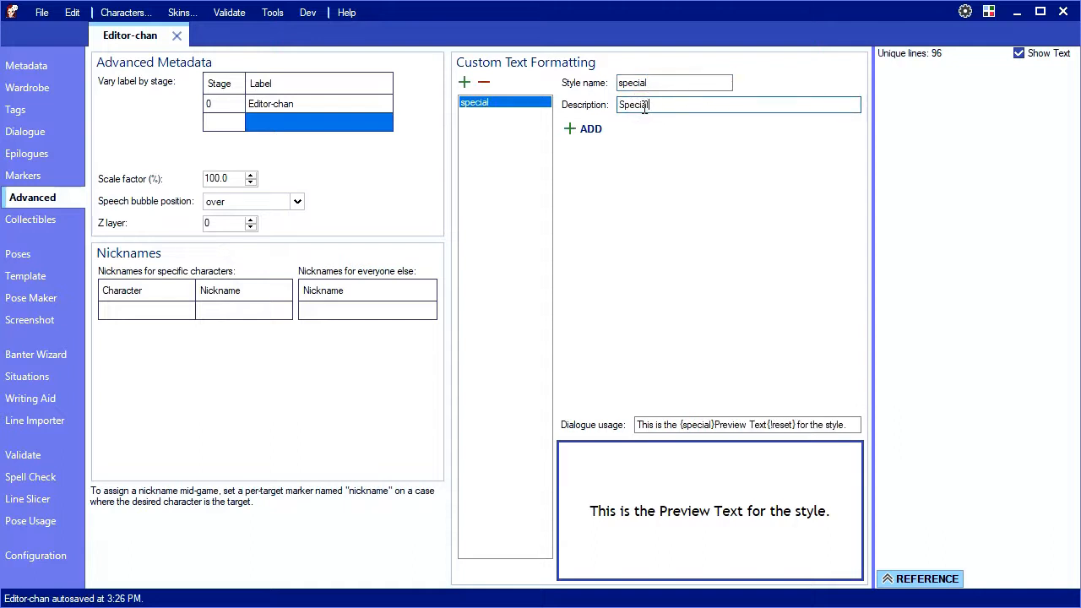
text(text formatting effect)
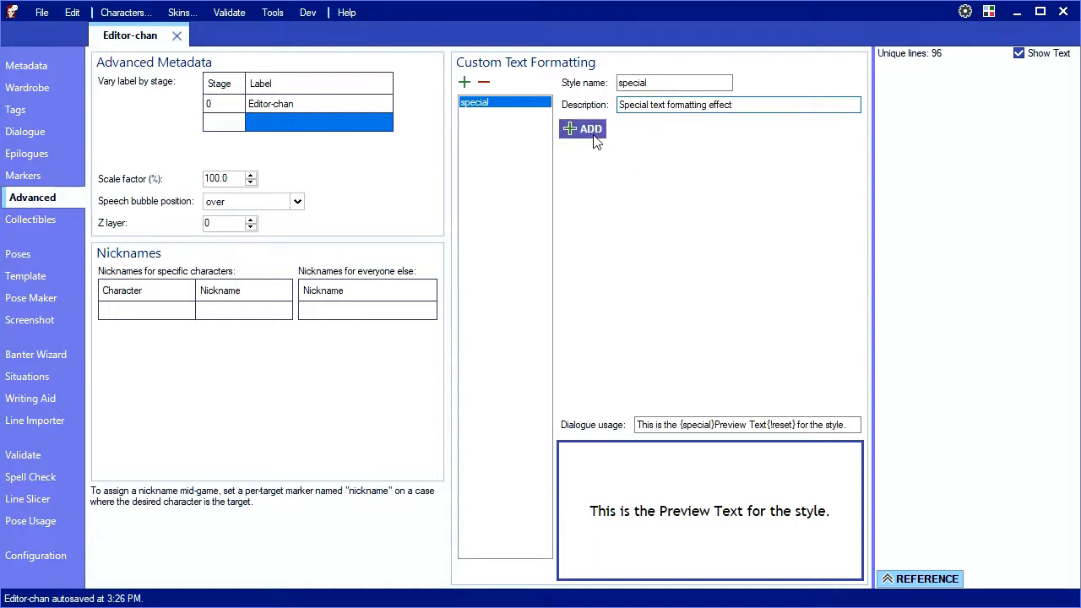
Add a color attribute to the special style and set it to pink
click(583, 129)
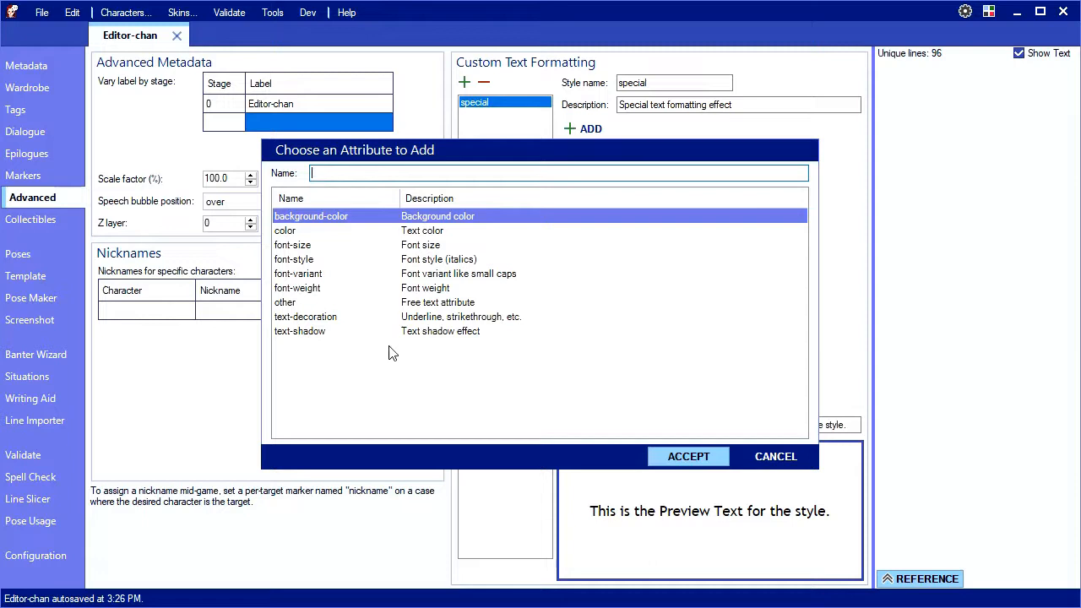
mouse_move(328, 226)
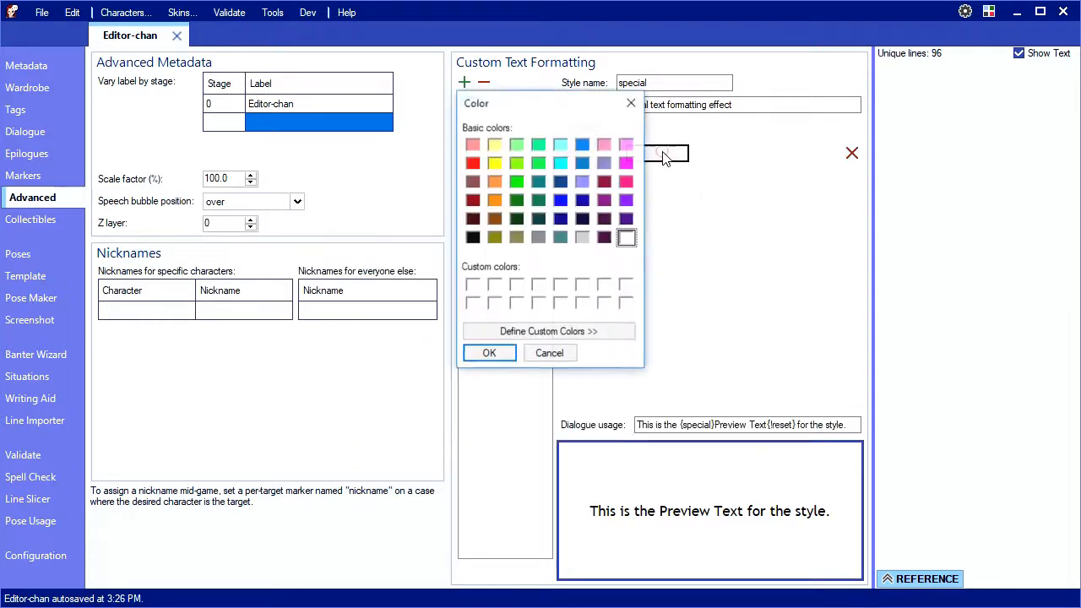
click(627, 182)
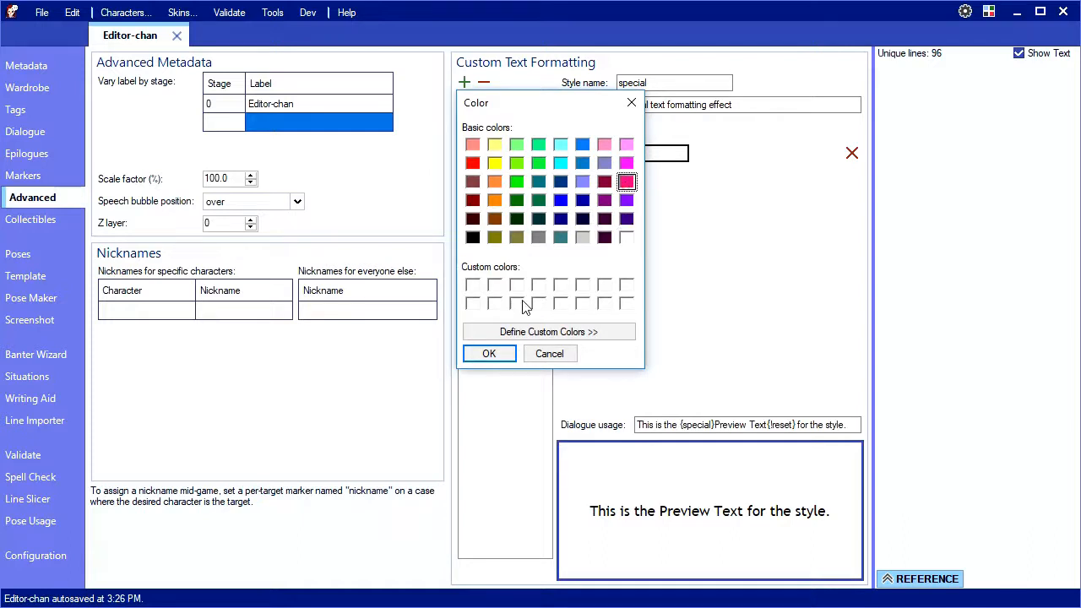
click(490, 353)
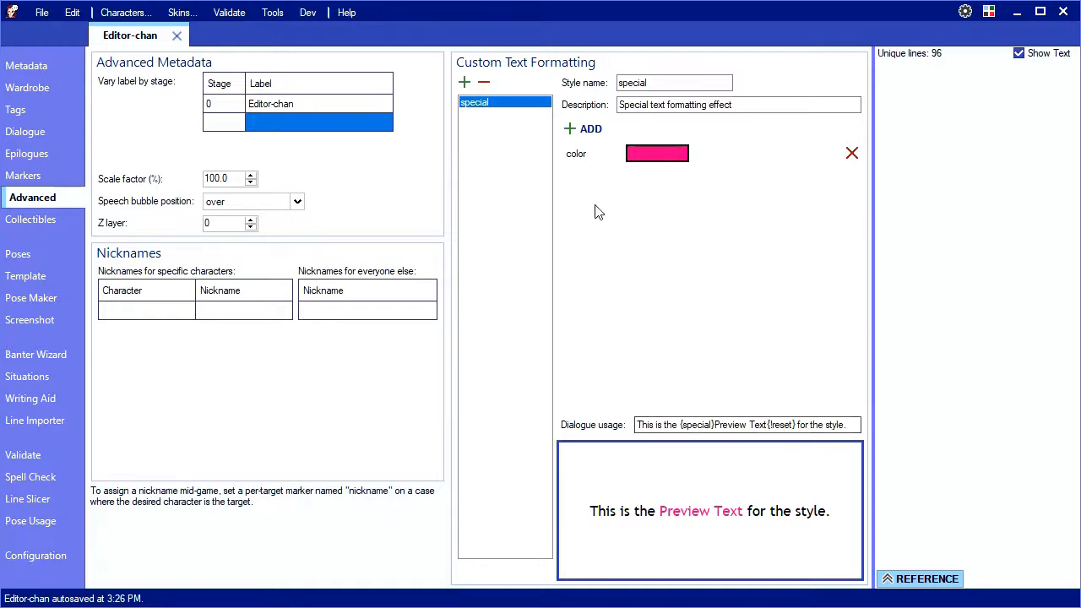
Add a black text-shadow attribute with offset 1, 1 and blur 4, then return to the dialogue lines
click(585, 128)
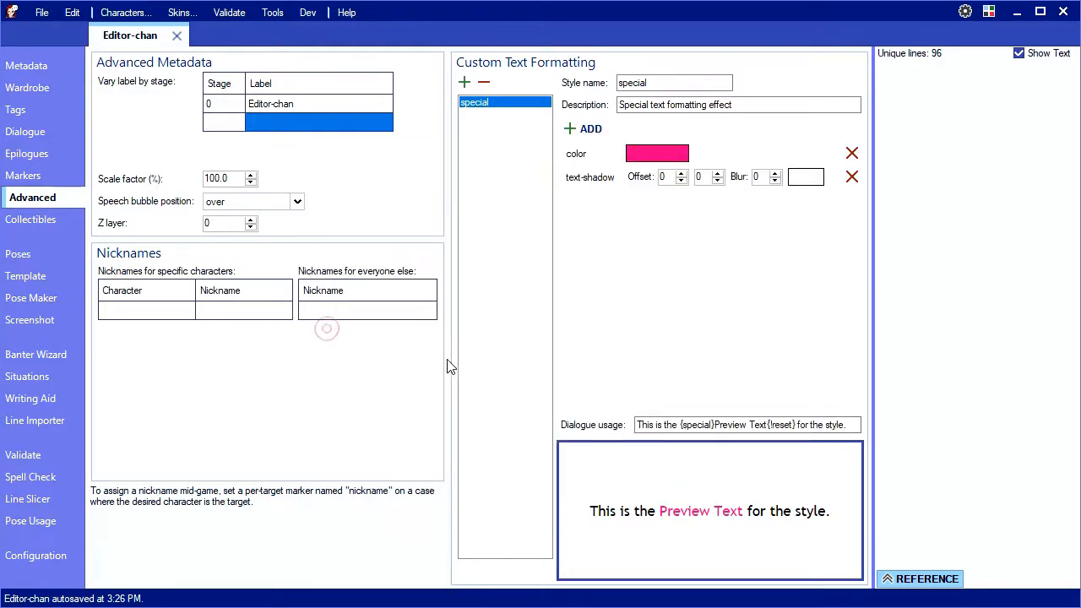
click(682, 172)
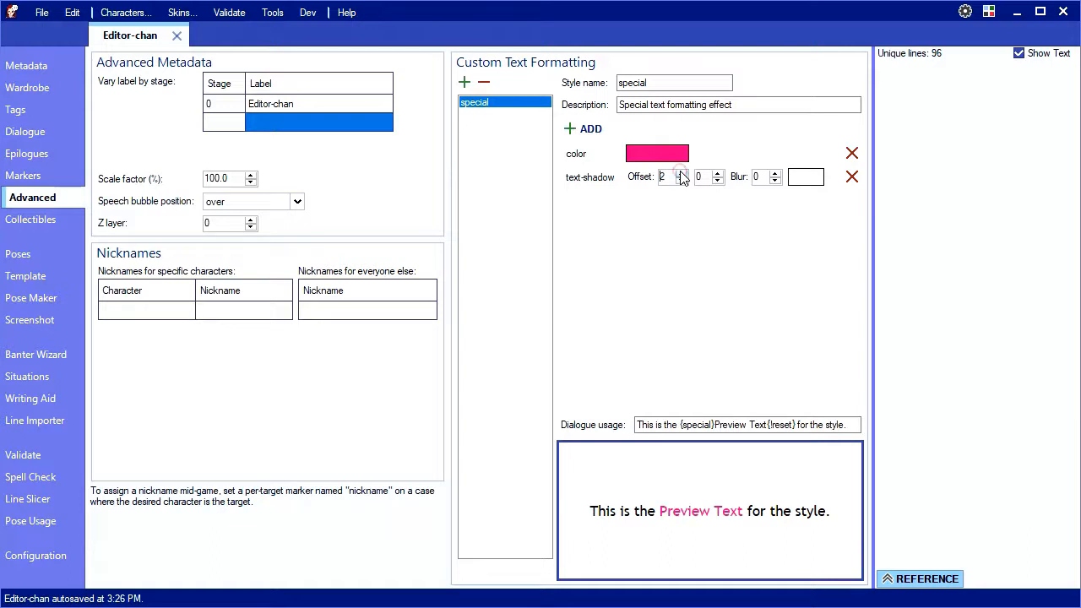
click(718, 172)
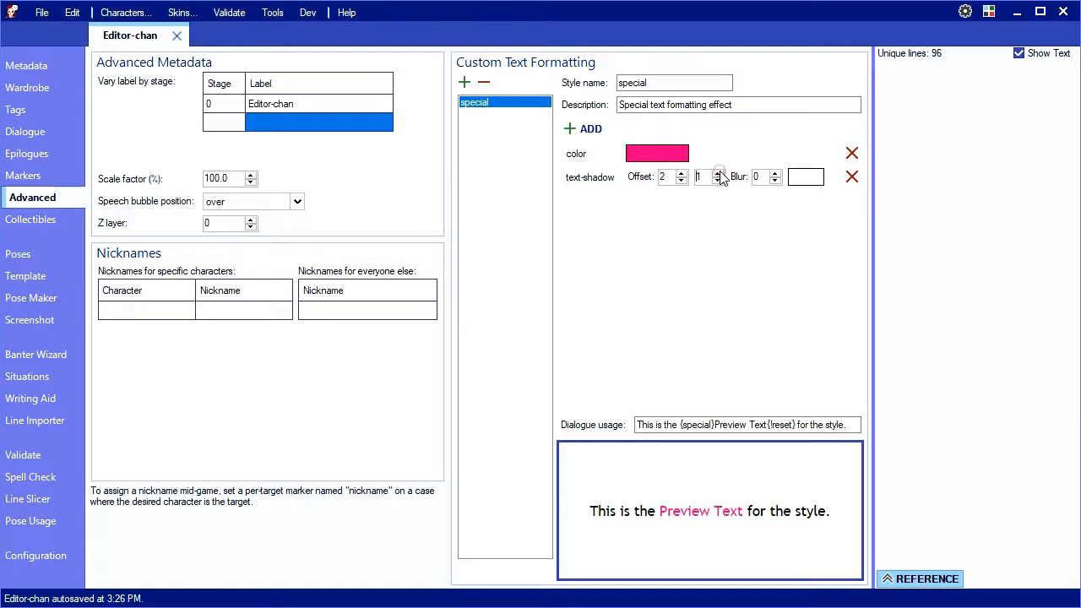
click(657, 152)
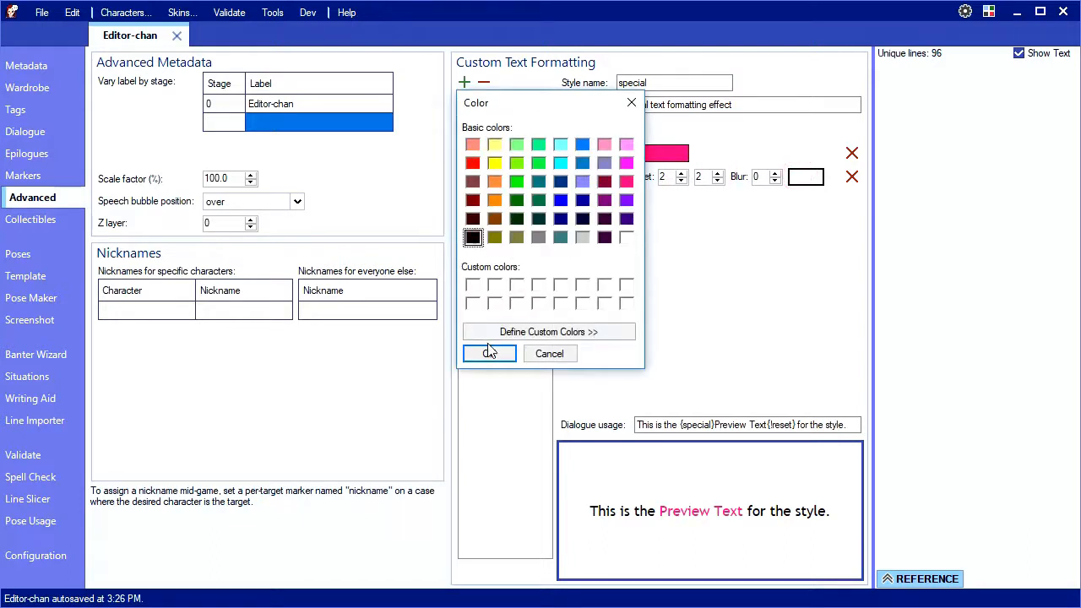
click(488, 352)
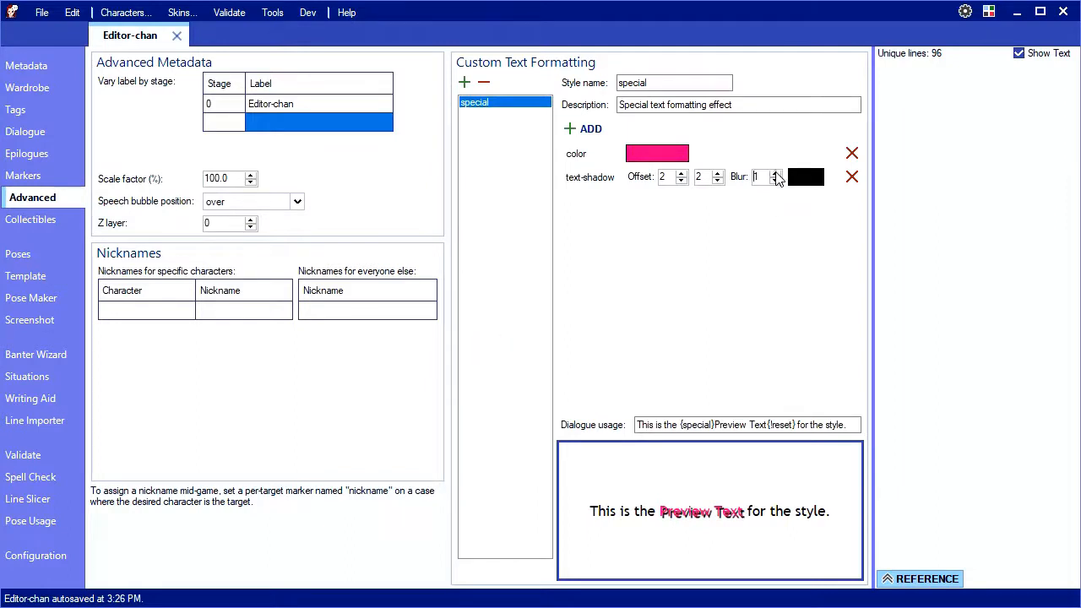
click(777, 172)
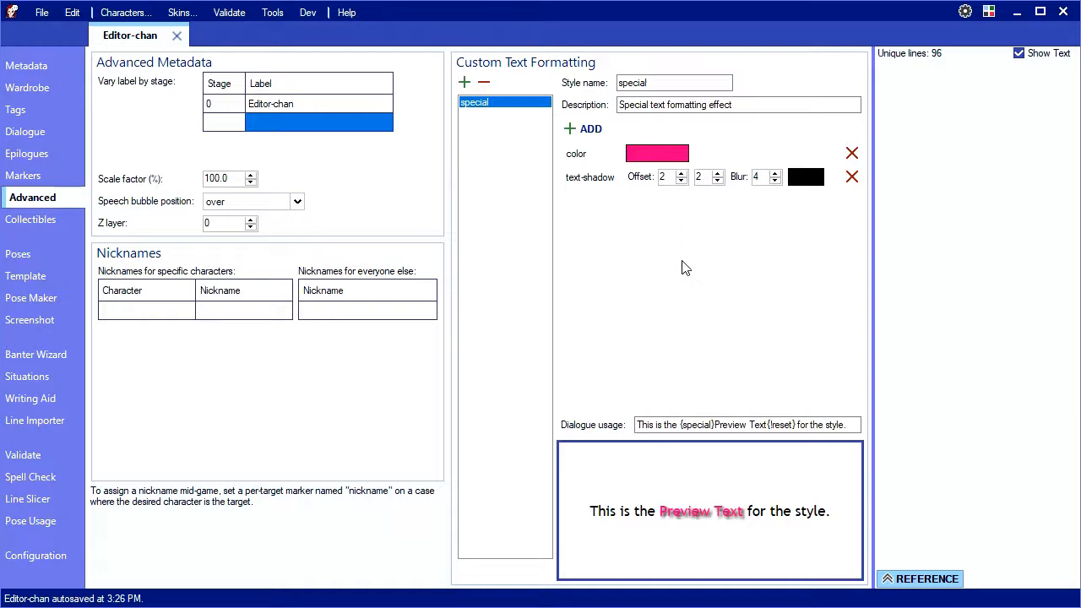
mouse_move(623, 199)
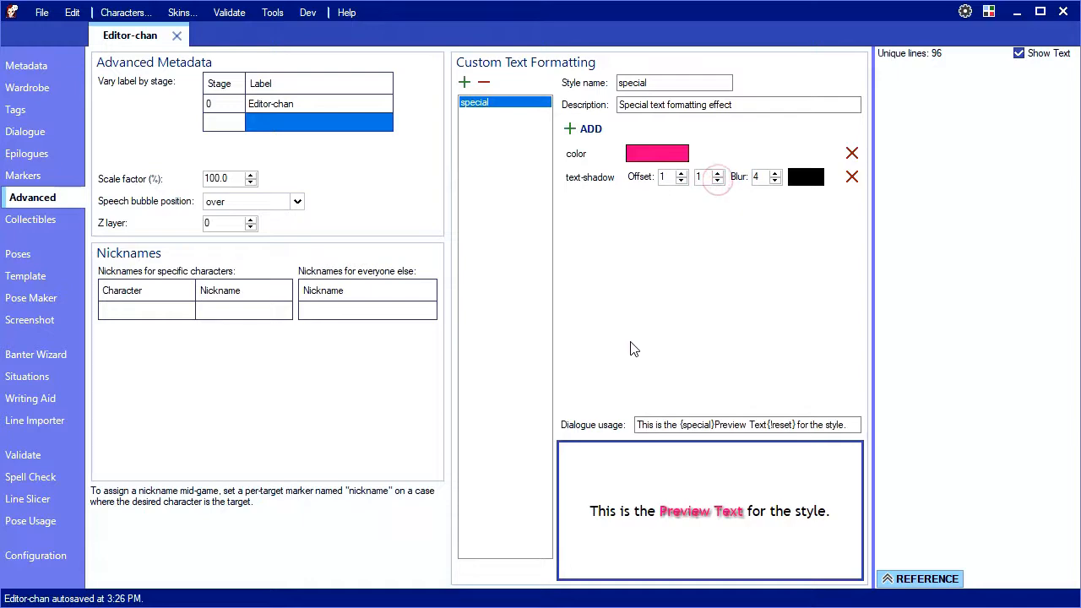
mouse_move(594, 331)
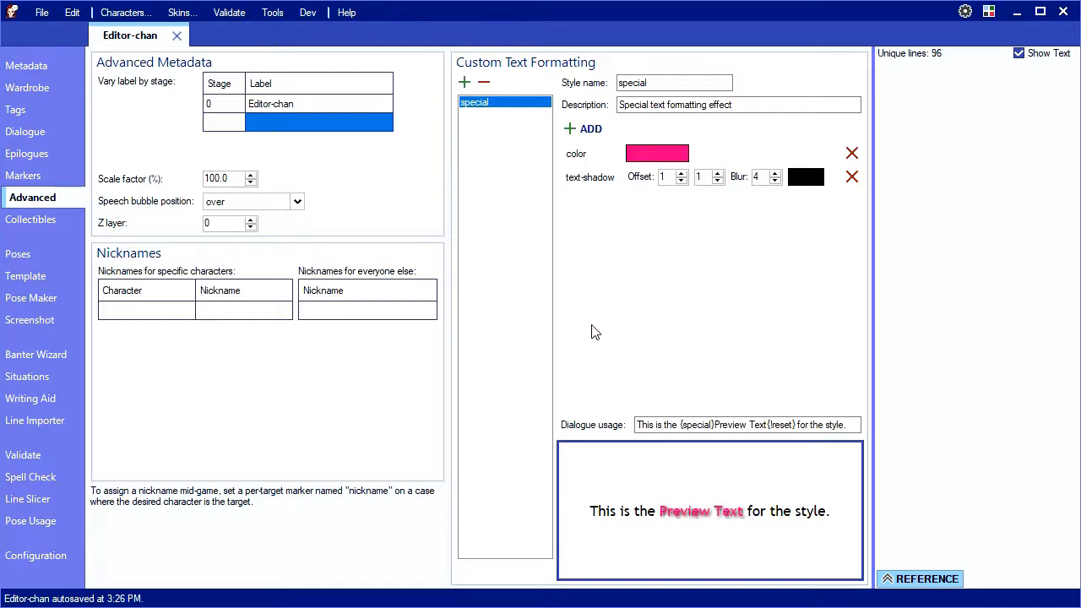
click(30, 131)
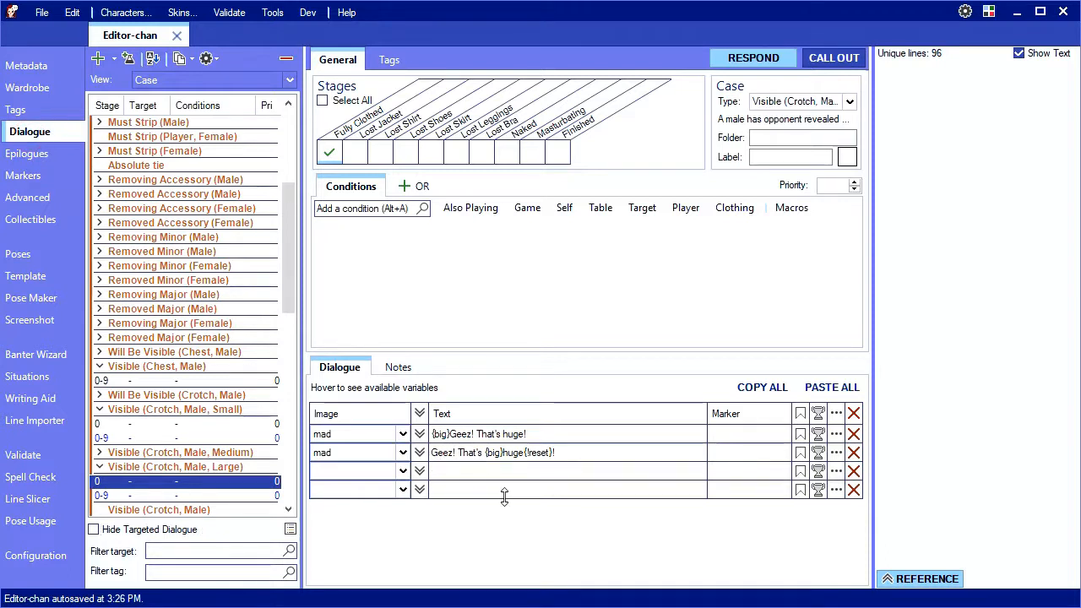
Write a third line "Time for some {special} formatting." and begin choosing its image
text(Time for)
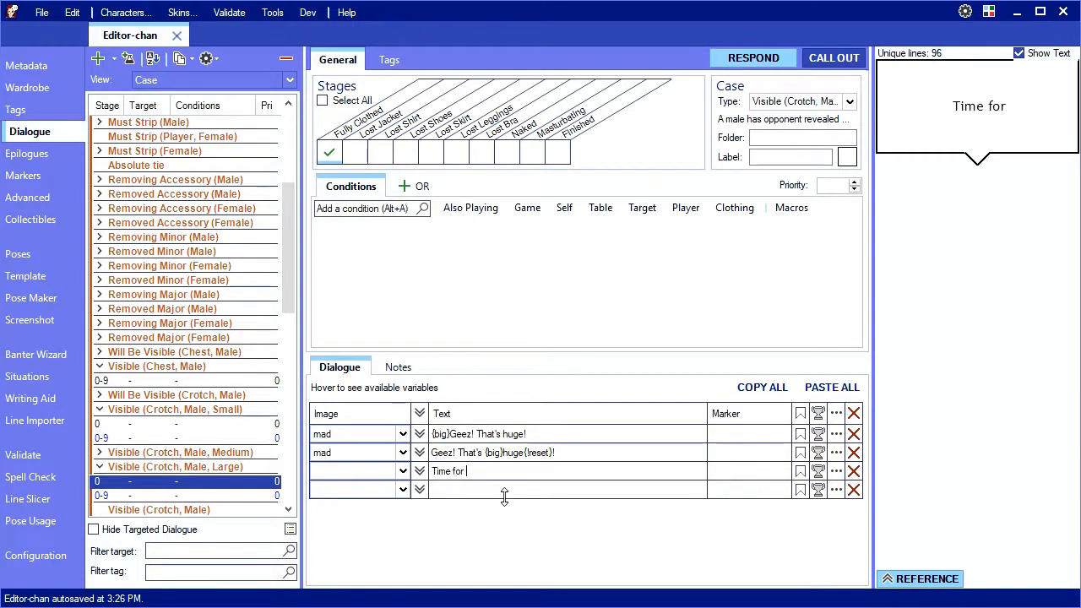
text(some {sp)
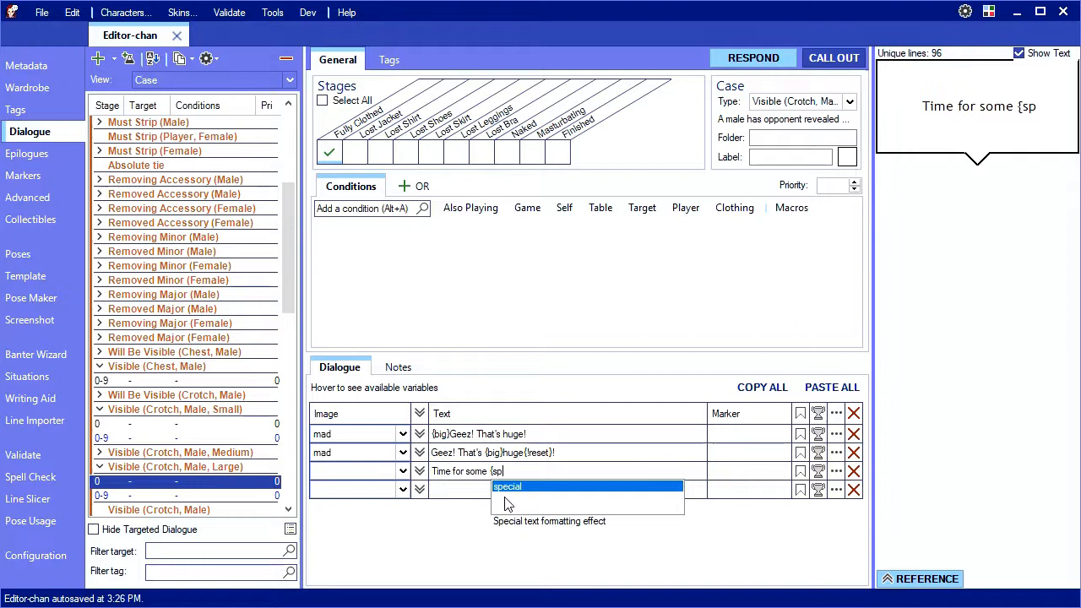
mouse_move(524, 513)
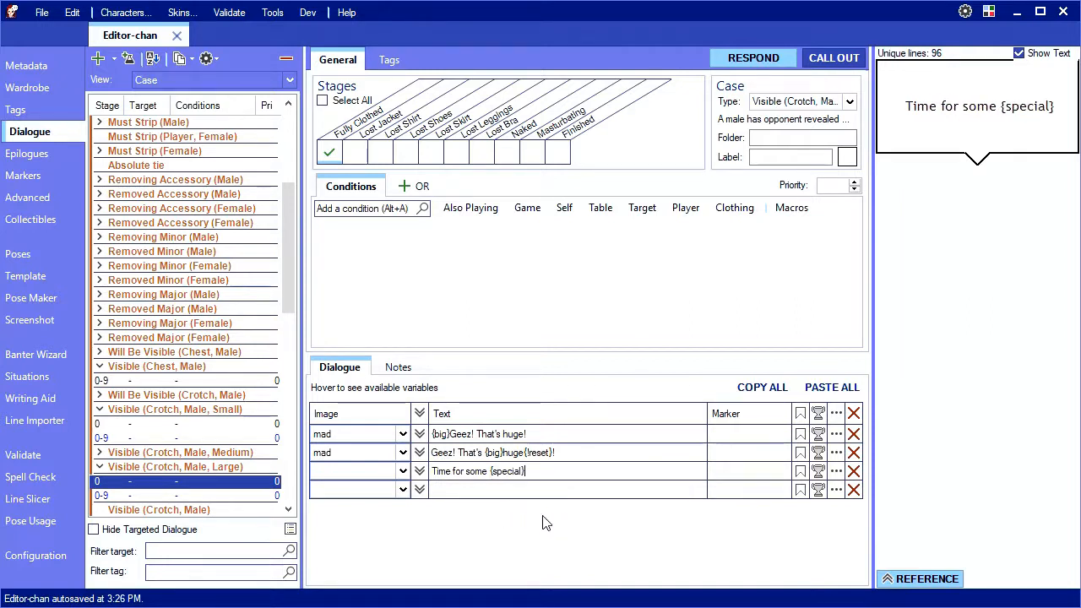
text(formatting.)
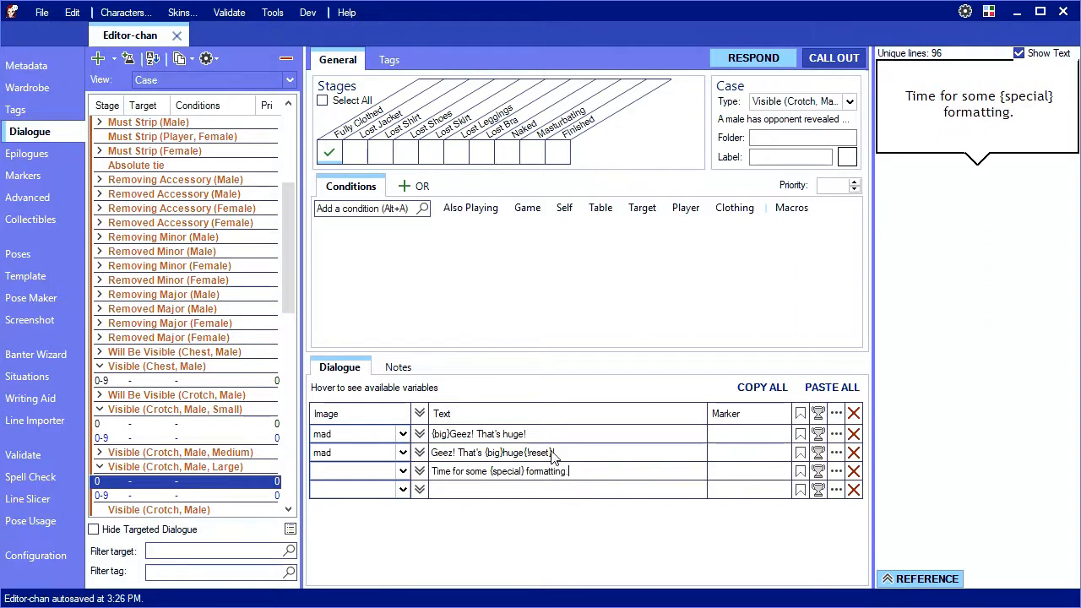
click(402, 469)
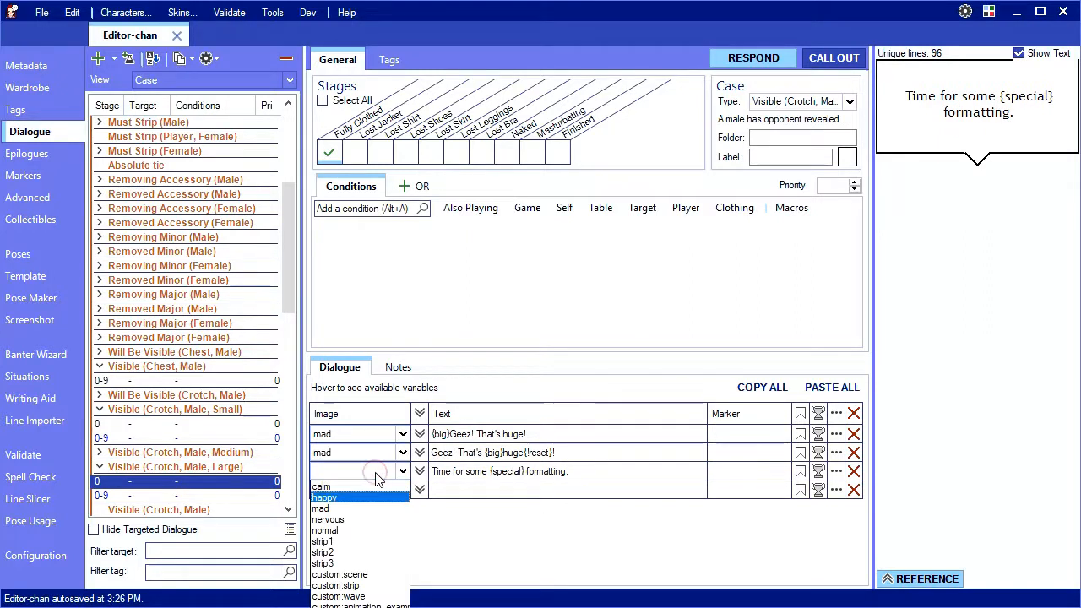